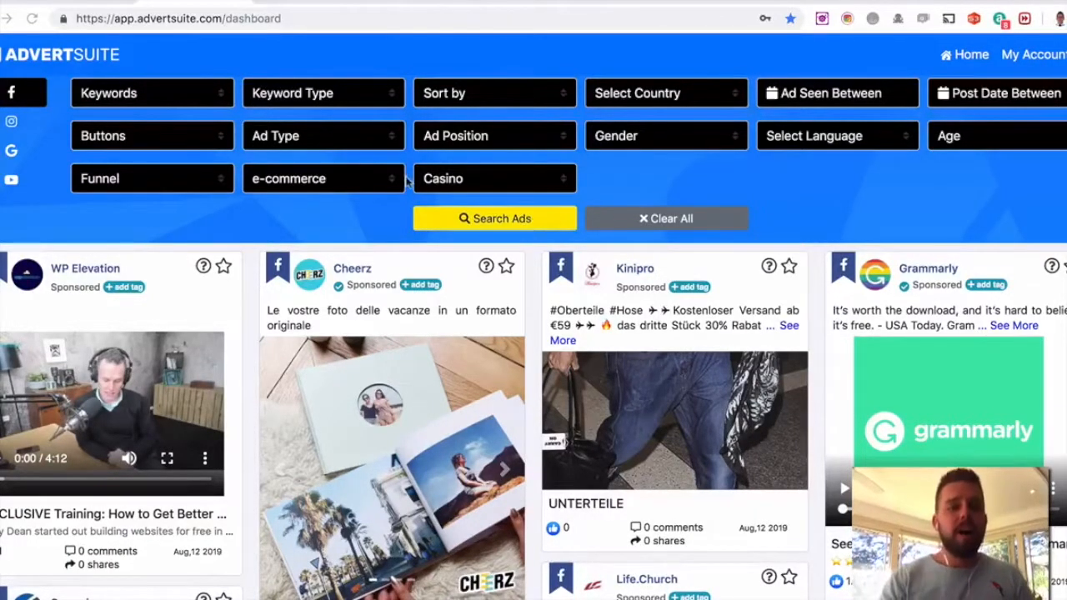
mouse_move(330, 163)
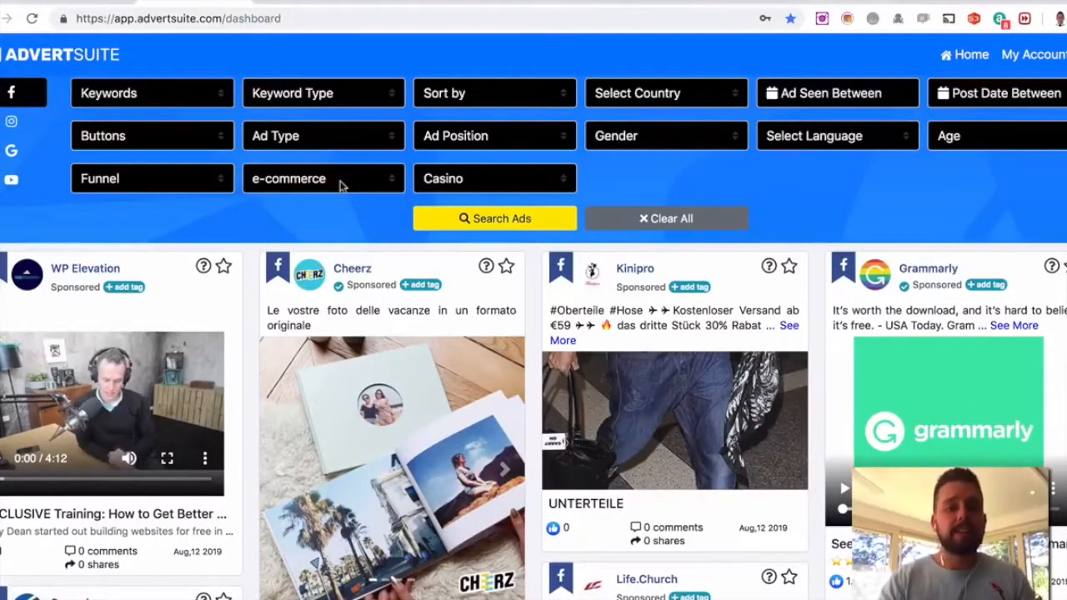
Search Facebook ad text for 'teeth whitening', limited to Shopify stores
left_click(324, 178)
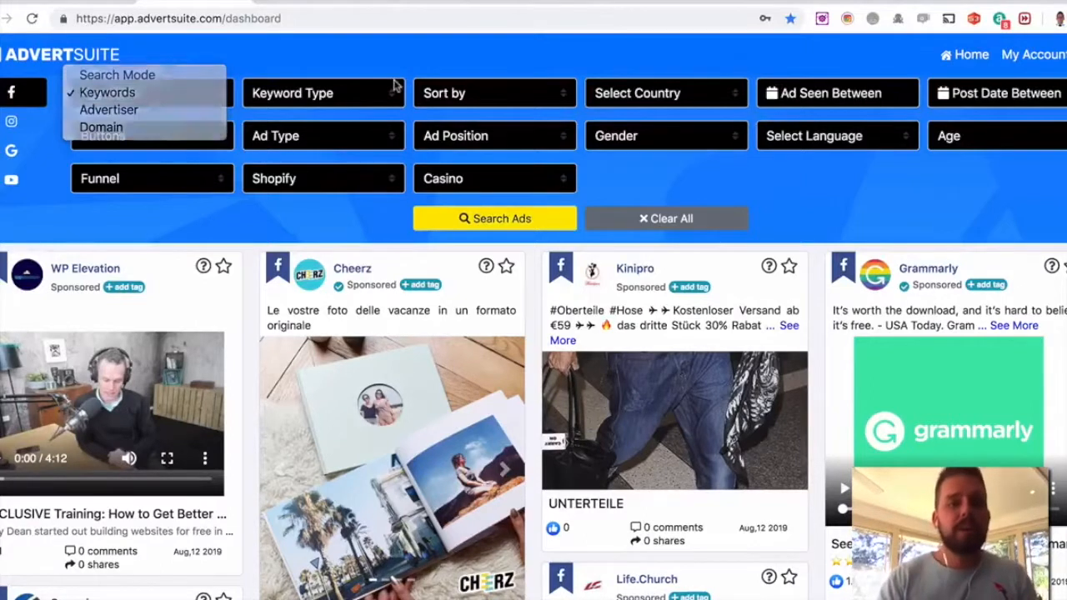
left_click(323, 93)
type("teeth whitening")
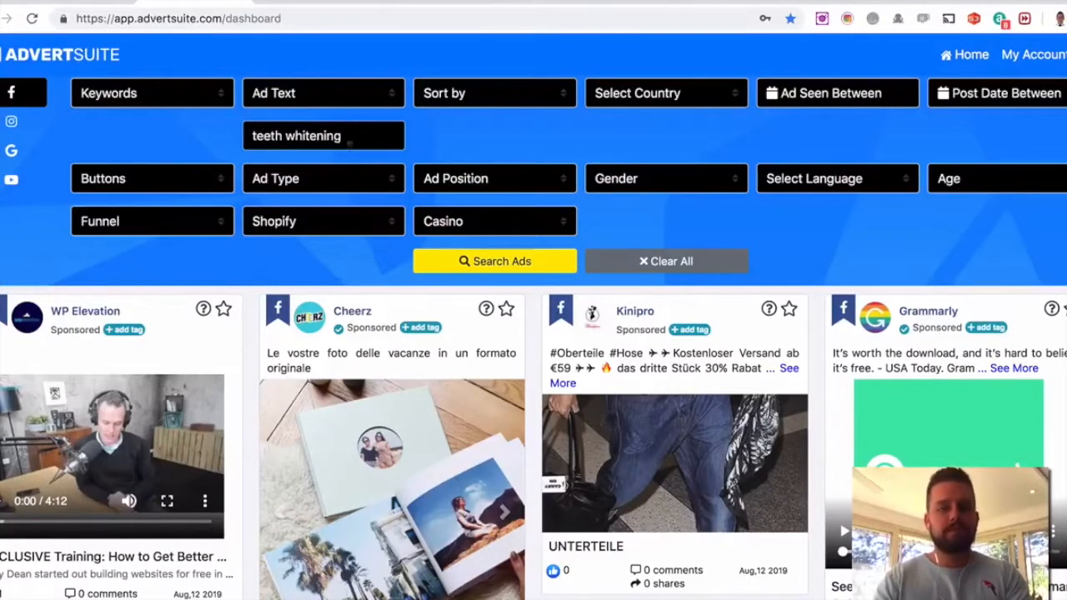
left_click(494, 260)
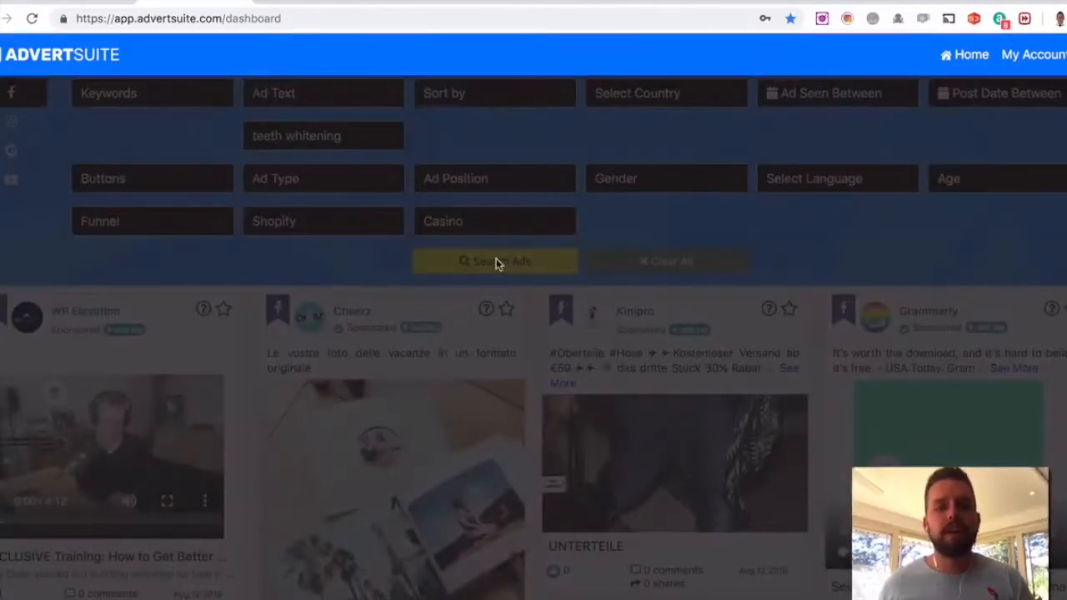
left_click(494, 261)
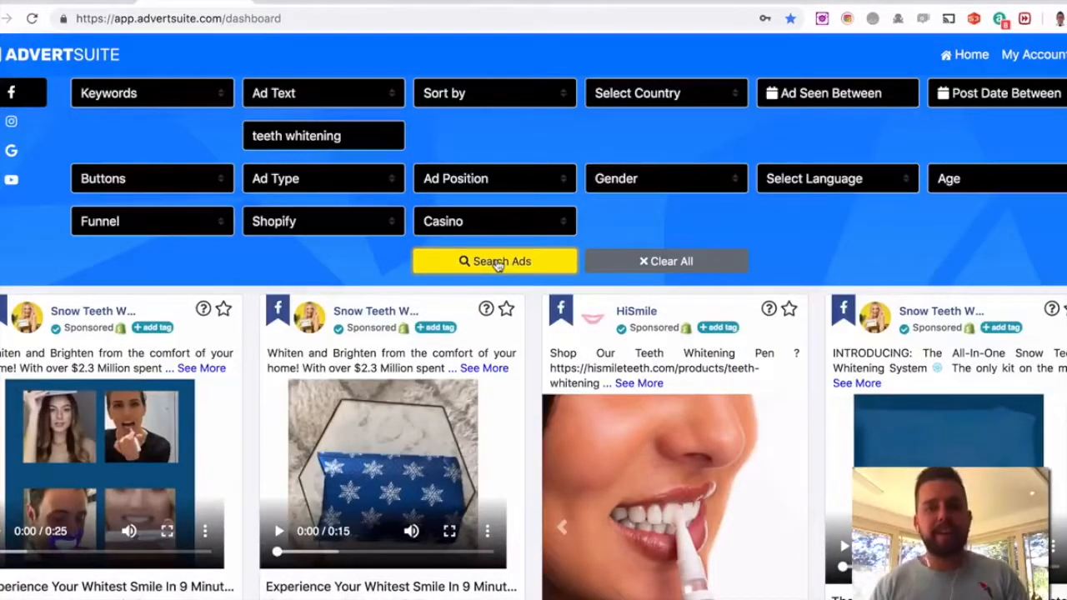
Re-sort the teeth whitening results by most likes and search again
left_click(494, 92)
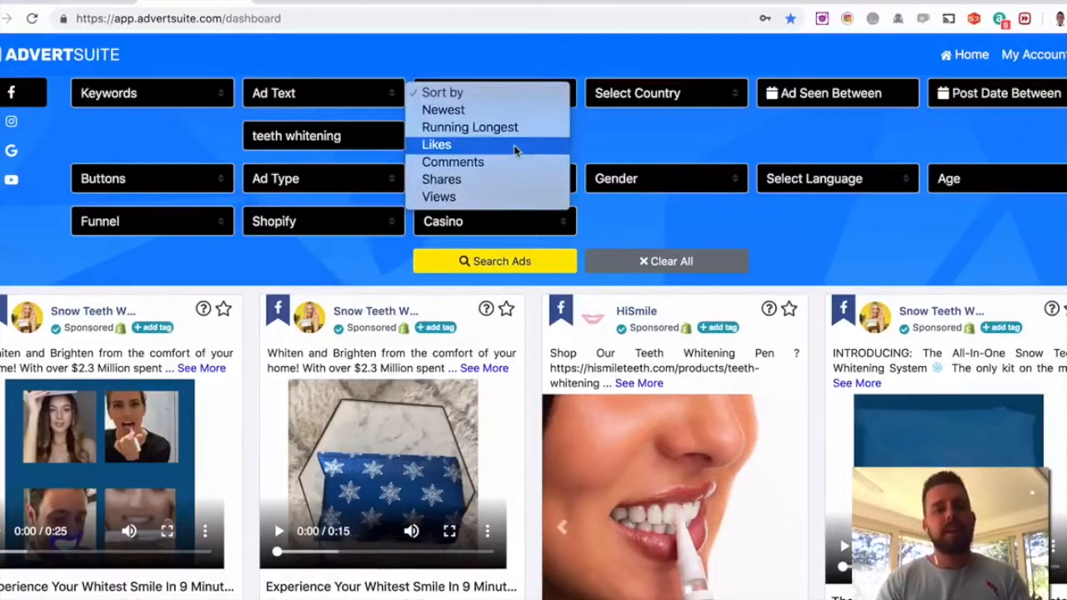
left_click(435, 144)
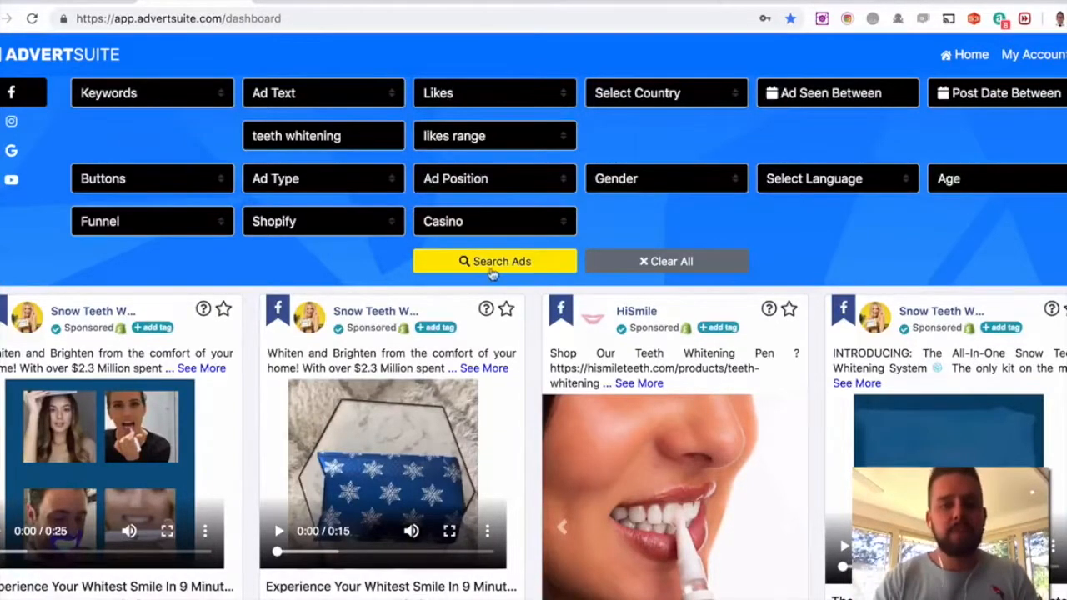
left_click(494, 261)
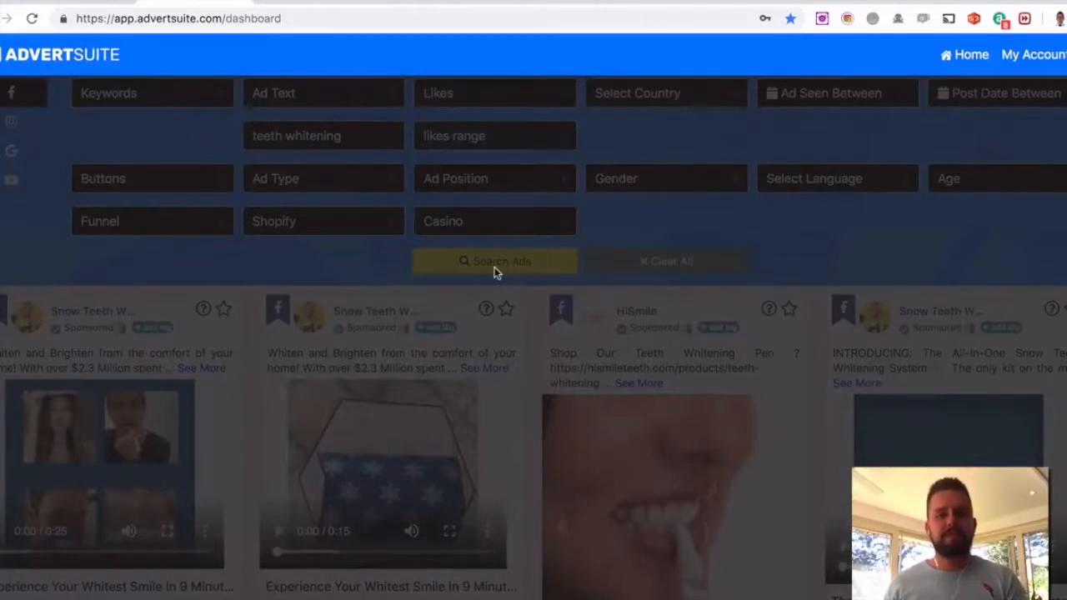
left_click(495, 260)
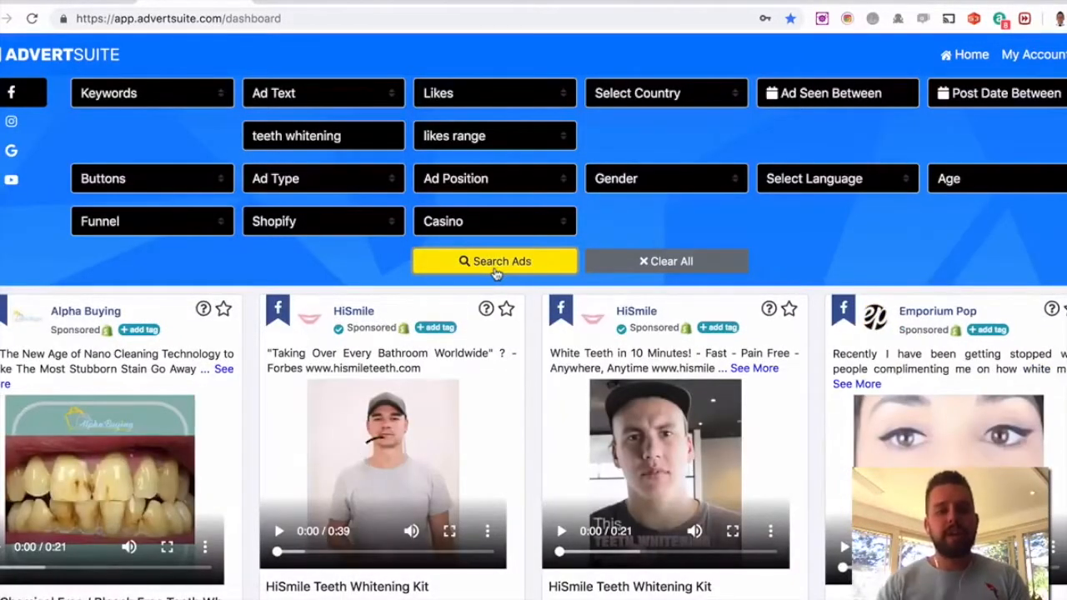
Scroll below the likes-ranked results and check the e-commerce platform filter, still Shopify
scroll("down", 3)
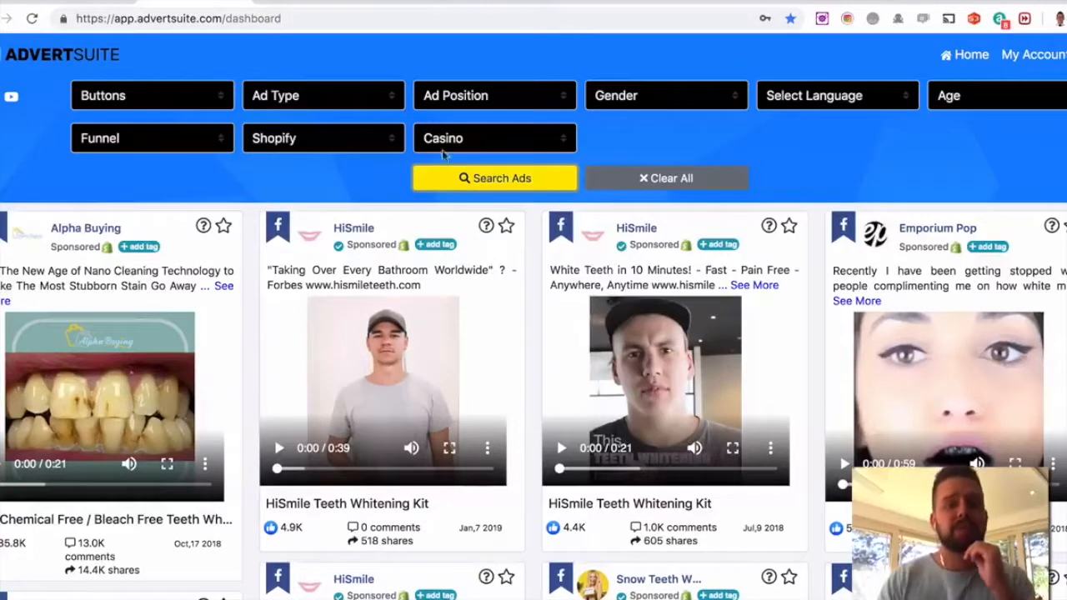
left_click(322, 137)
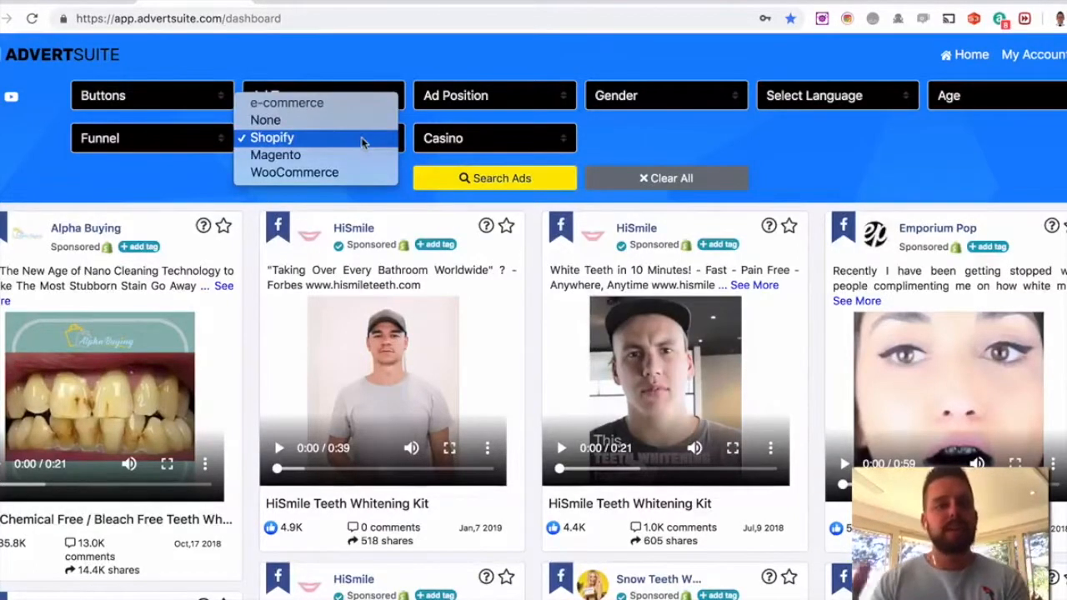
mouse_move(213, 182)
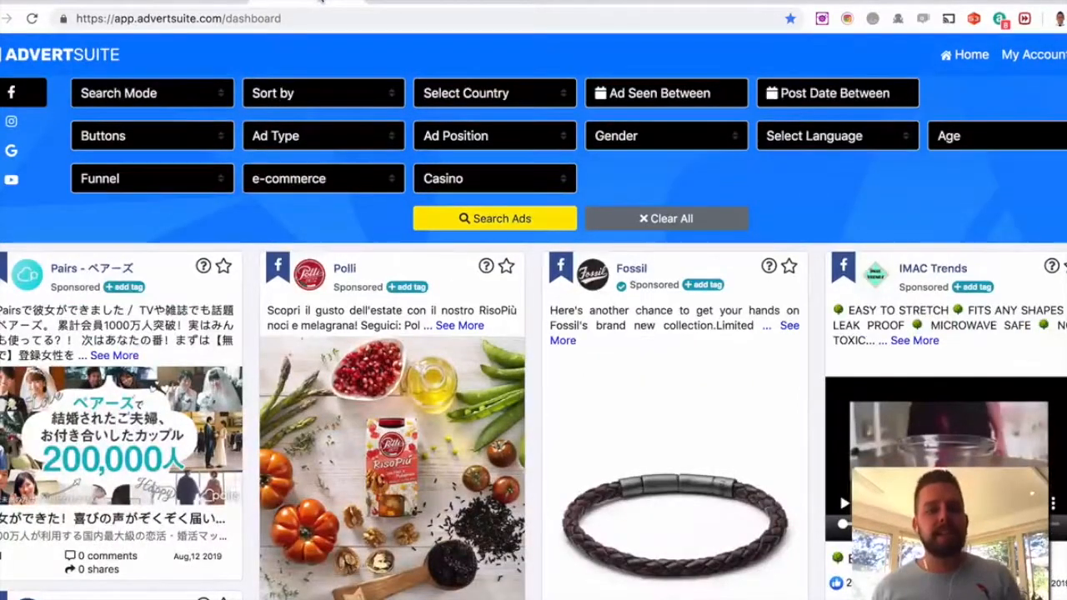
Search ad text for 'nightclub', sorted by likes, with e-commerce platform set to None
left_click(152, 92)
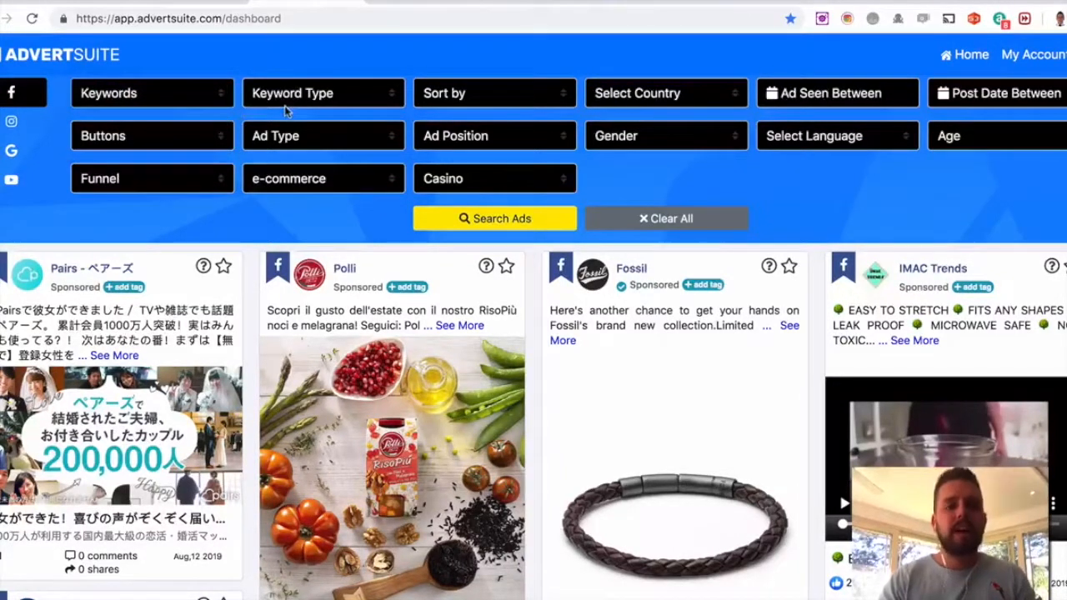
left_click(323, 93)
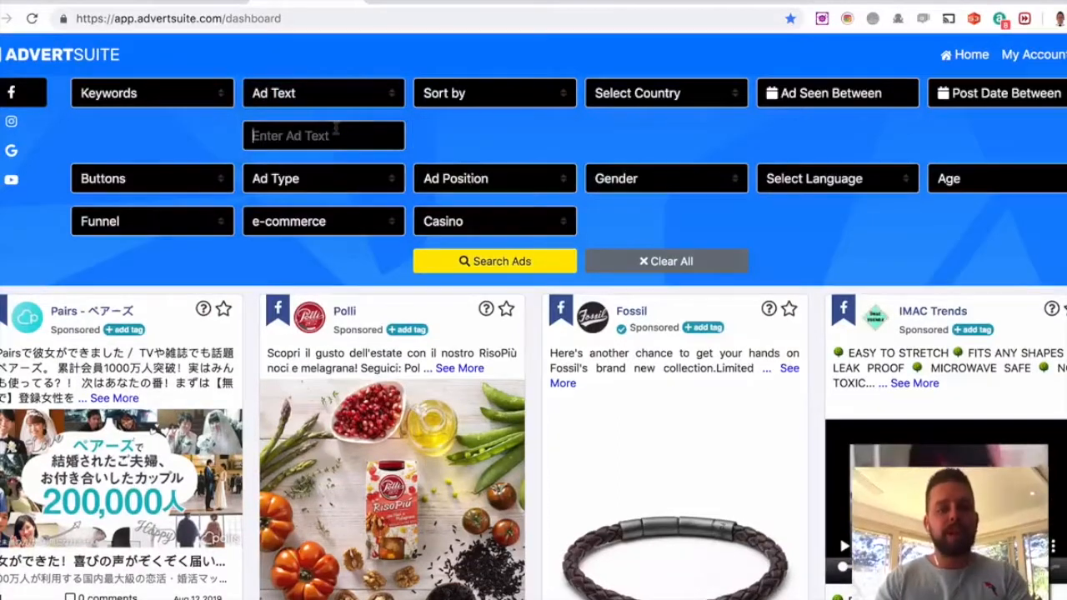
type("nightclub")
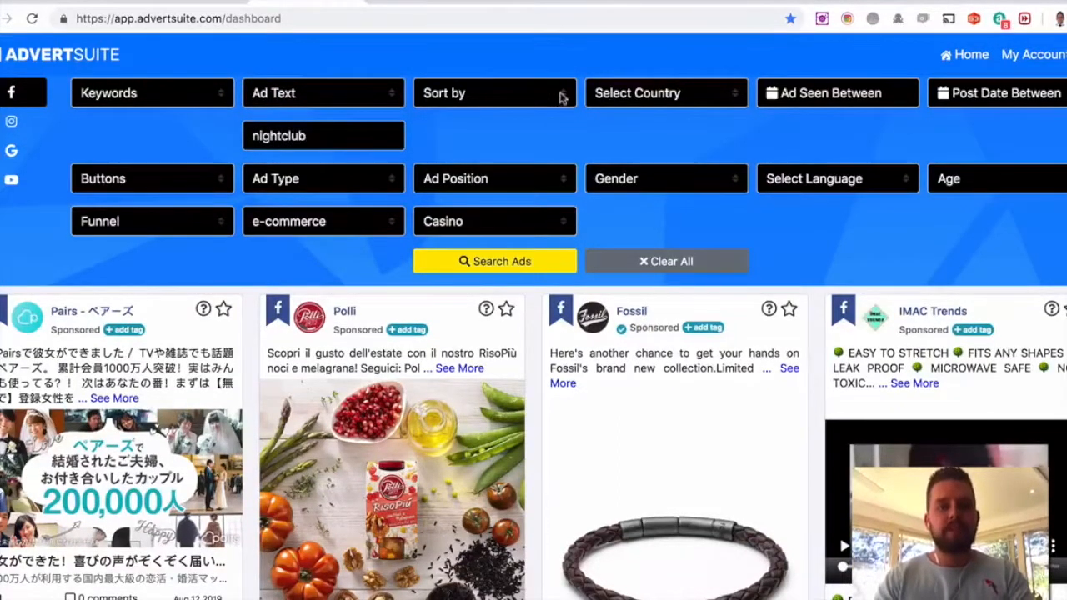
left_click(494, 92)
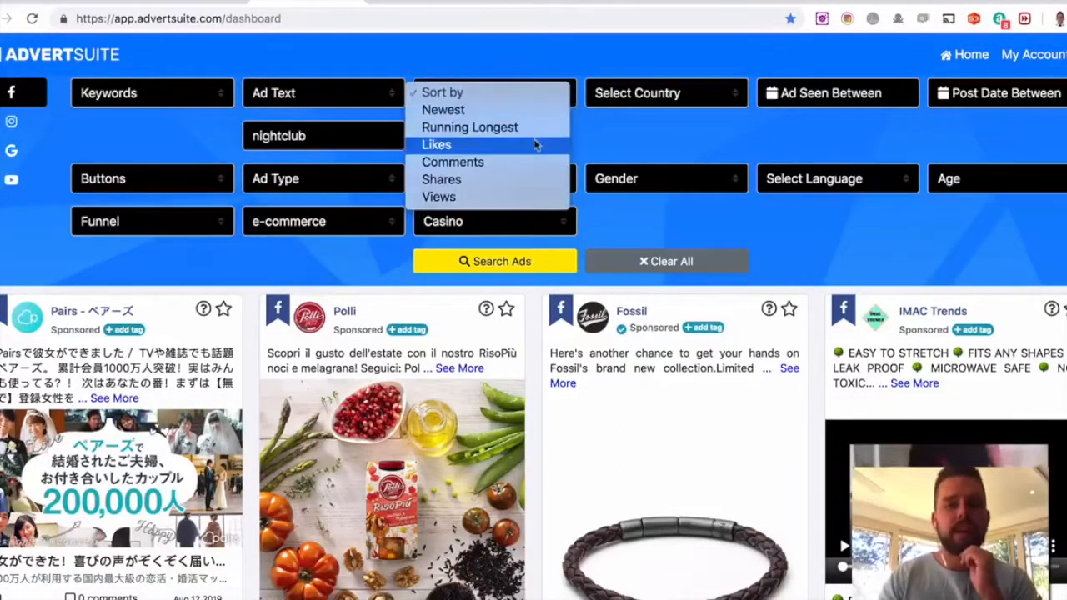
left_click(436, 144)
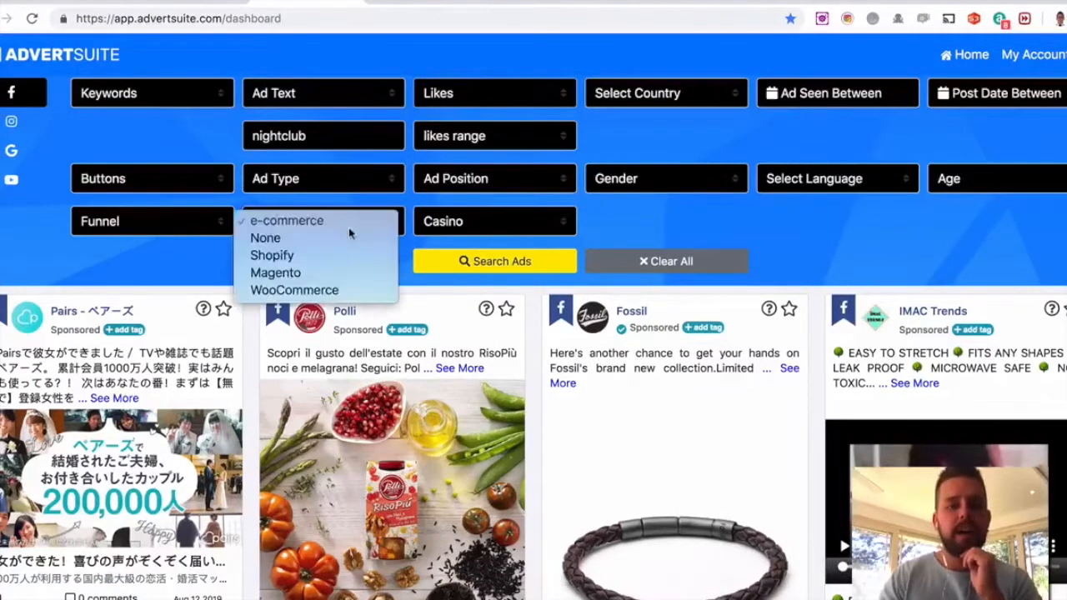
left_click(265, 238)
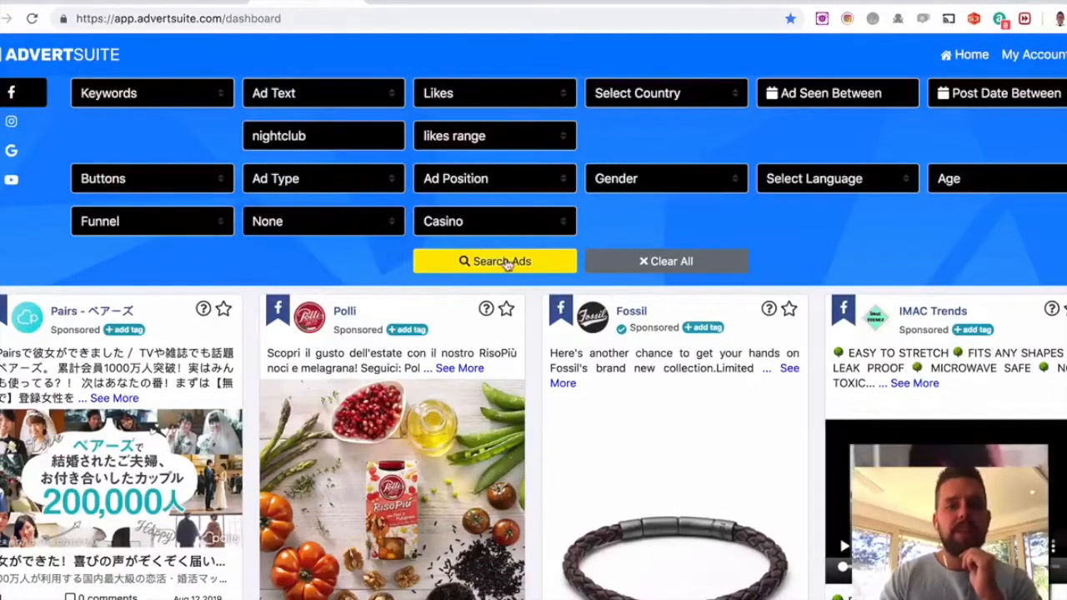
left_click(494, 261)
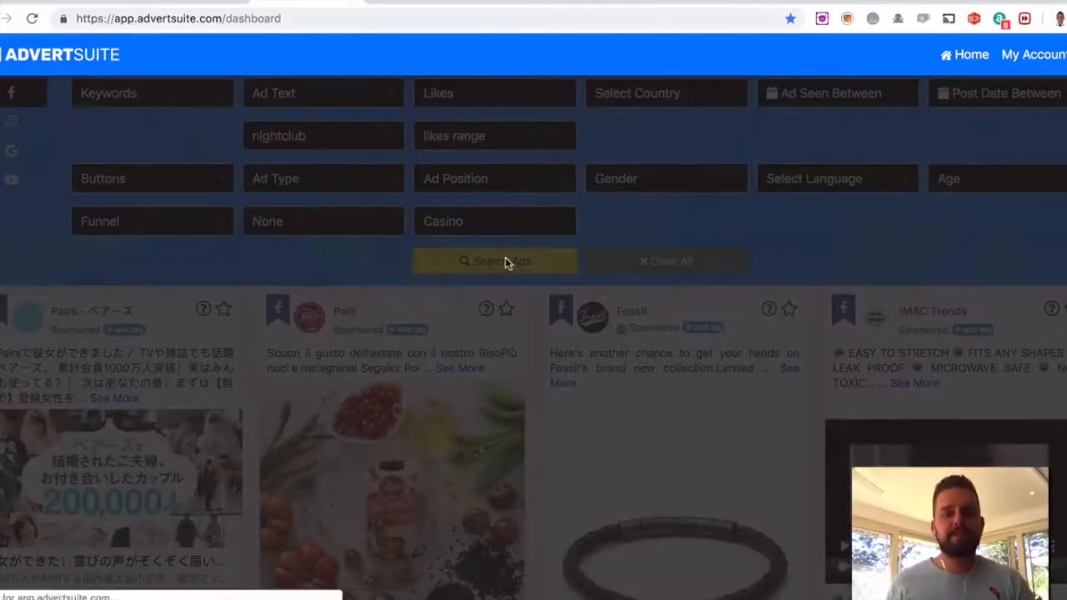
left_click(494, 261)
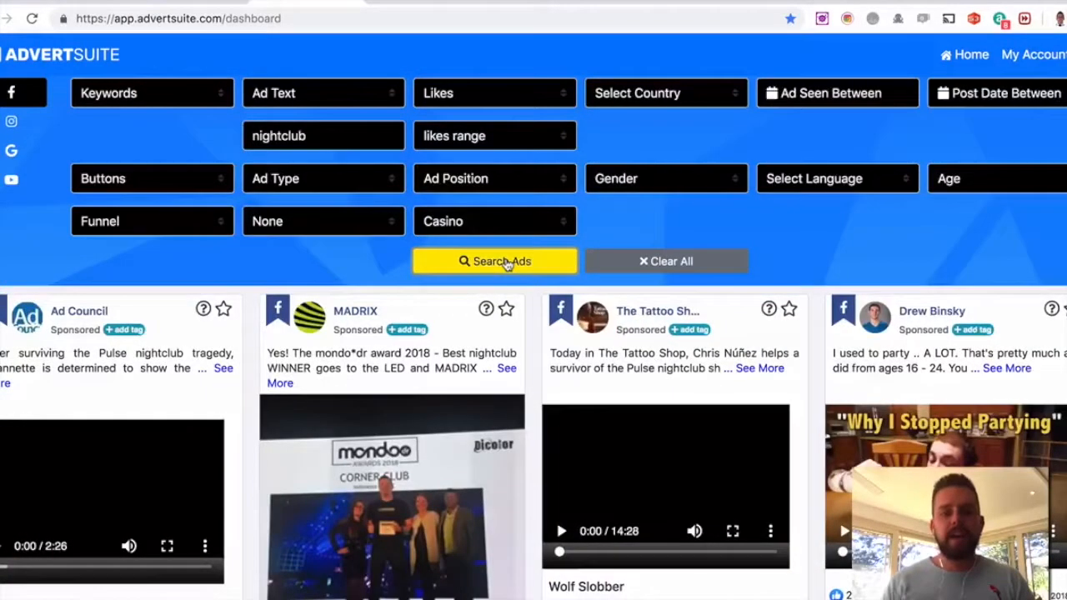
scroll("down", 3)
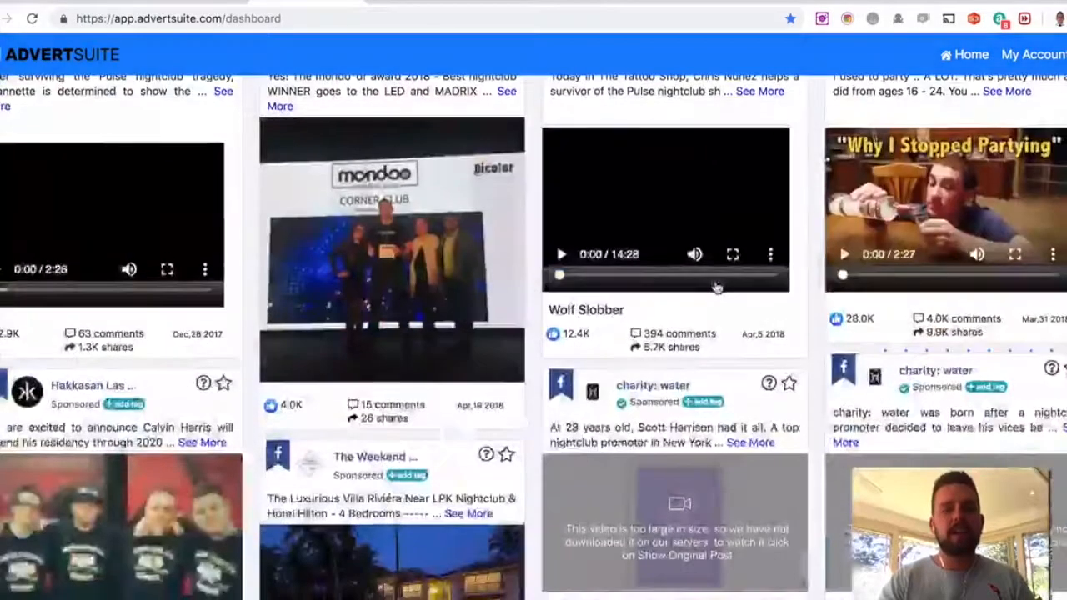
scroll("down", 3)
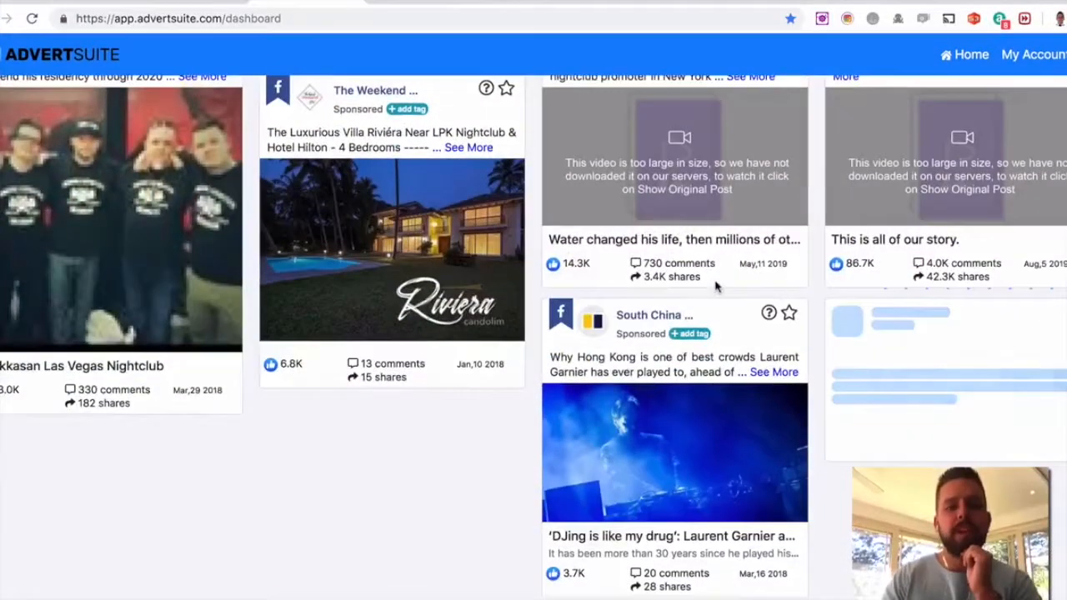
scroll("down", 3)
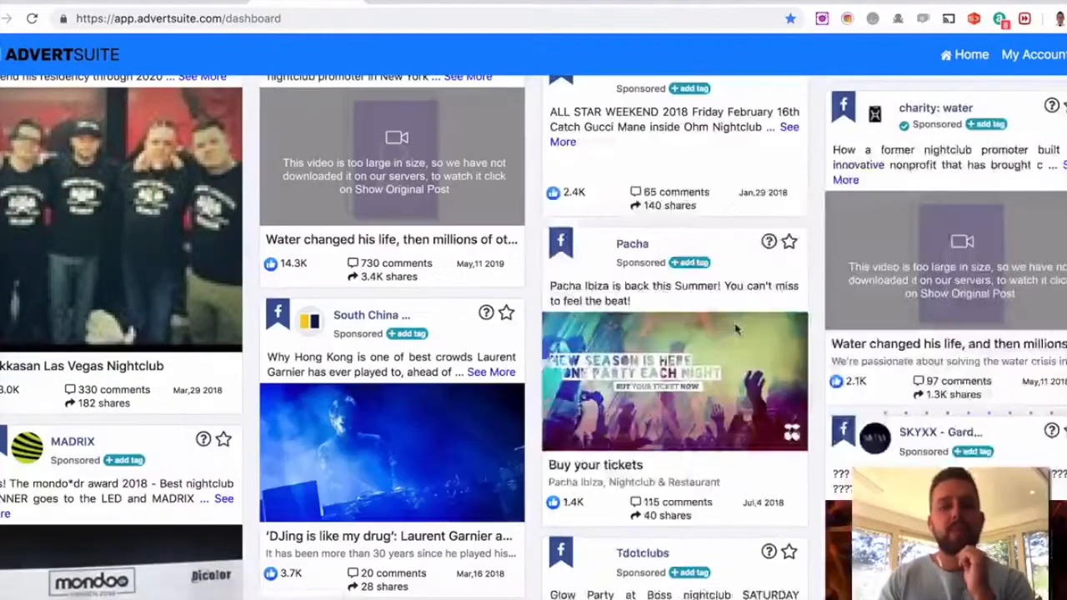
scroll("down", 3)
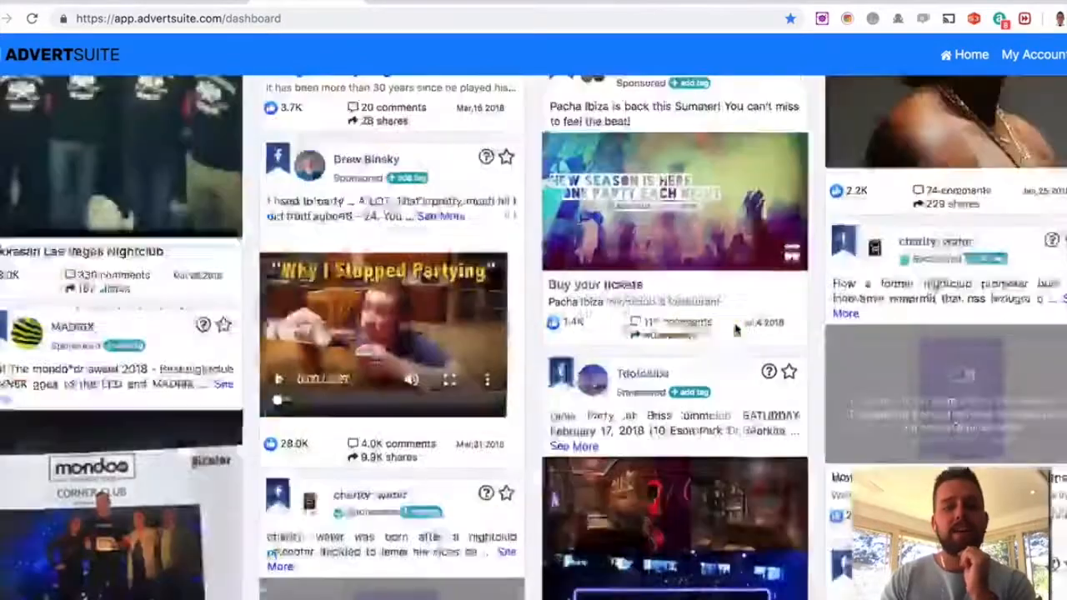
scroll("down", 3)
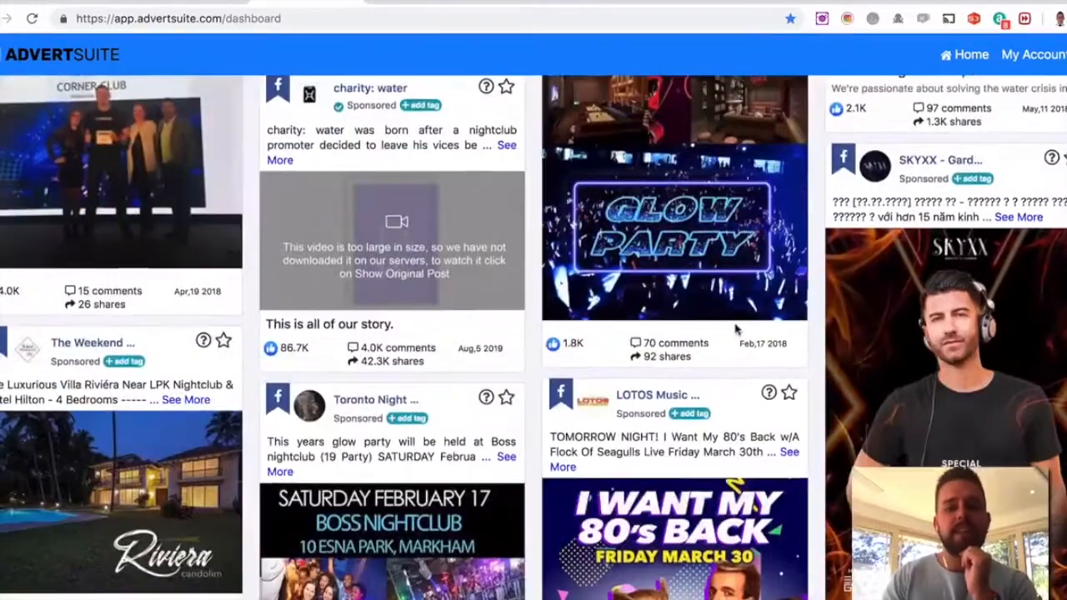
scroll("down", 3)
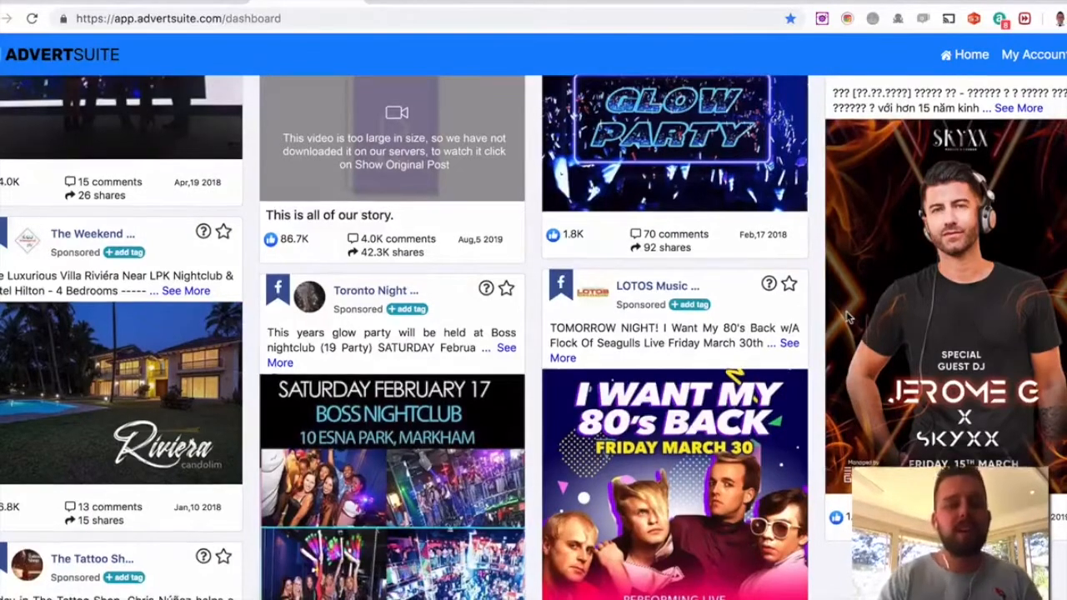
scroll("down", 3)
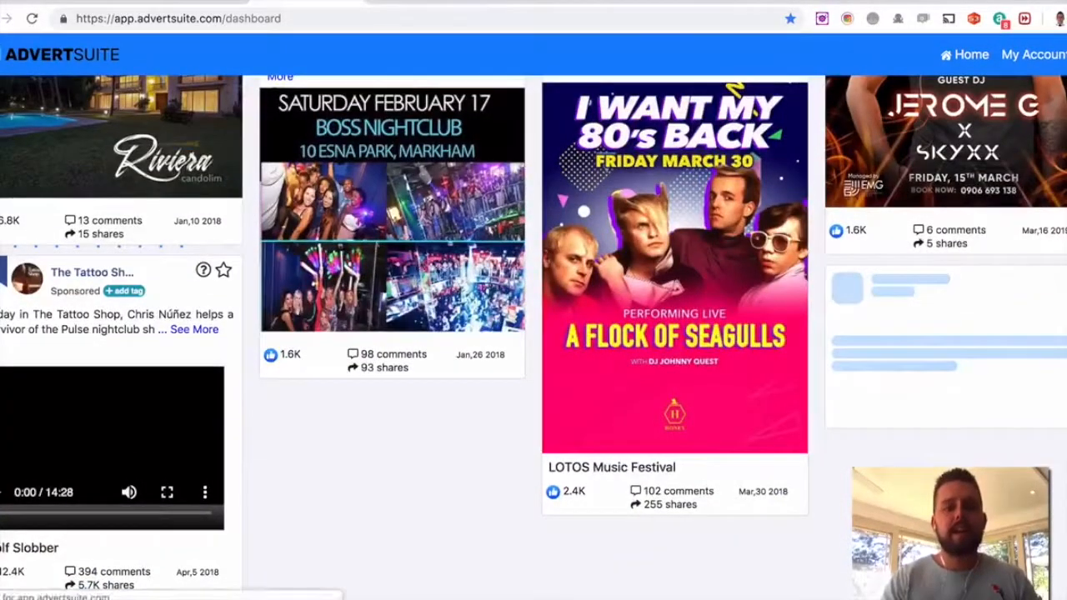
scroll("down", 3)
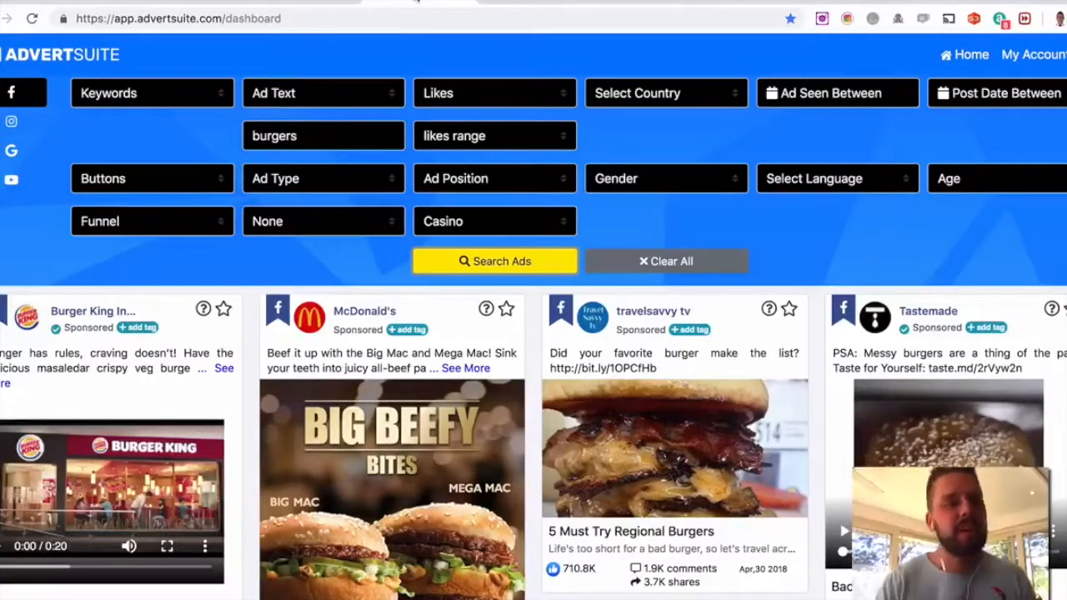
scroll("down", 3)
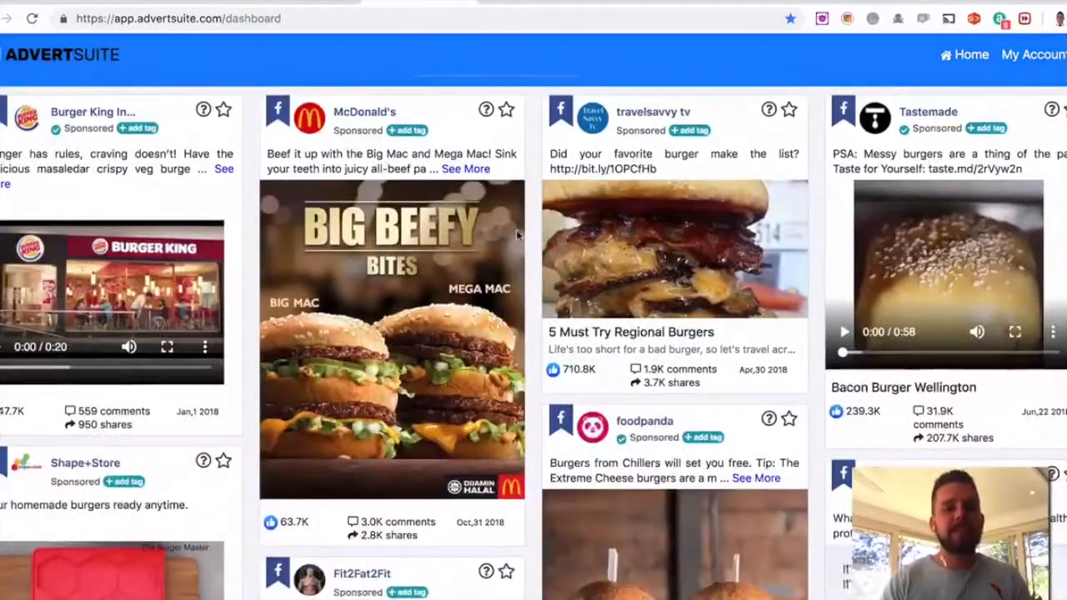
scroll("down", 3)
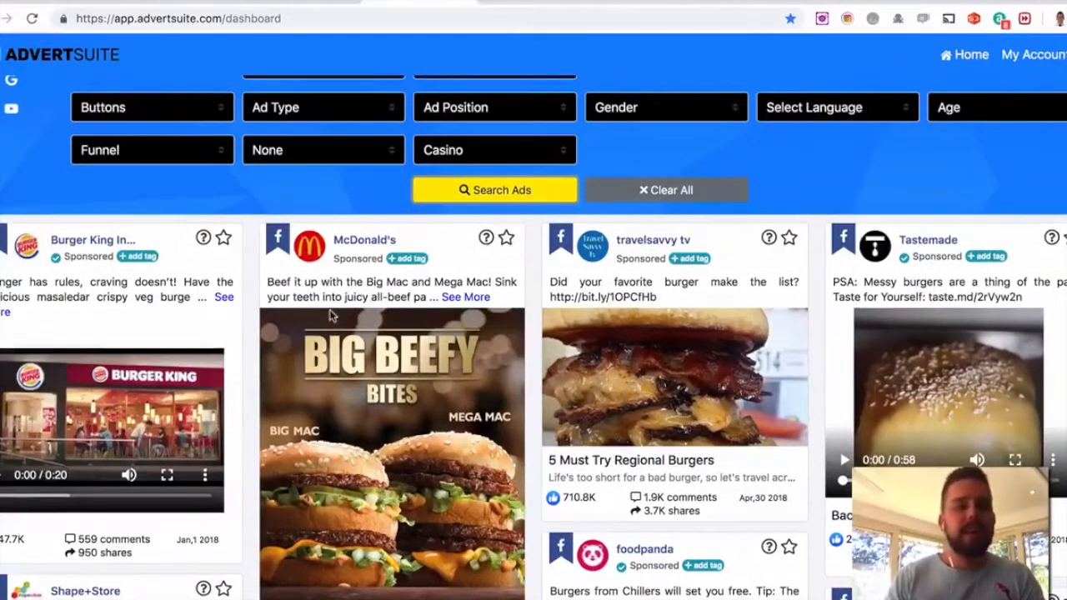
scroll("down", 3)
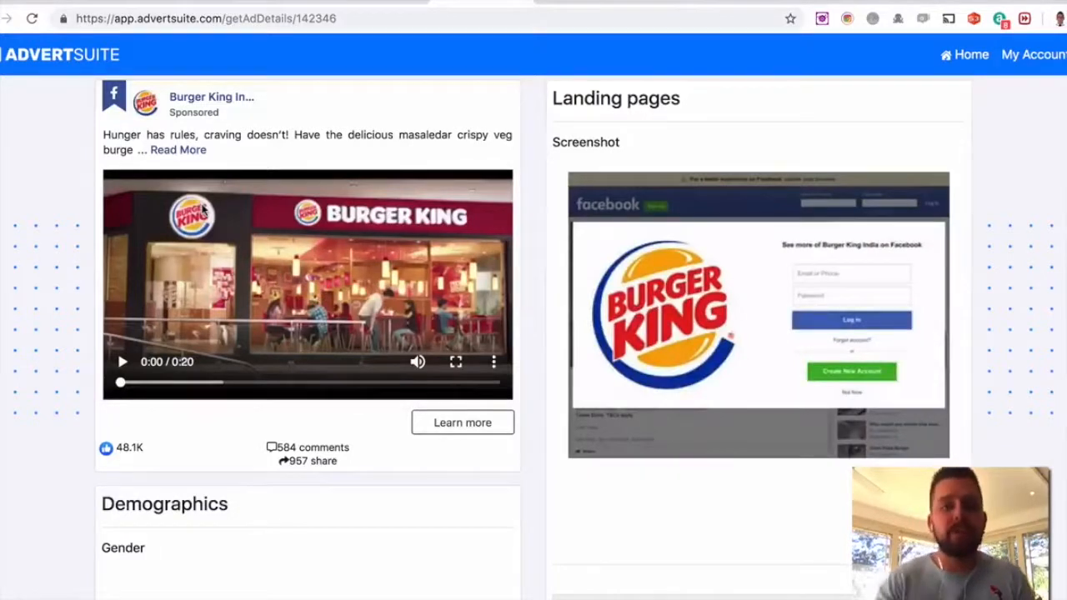
mouse_move(750, 256)
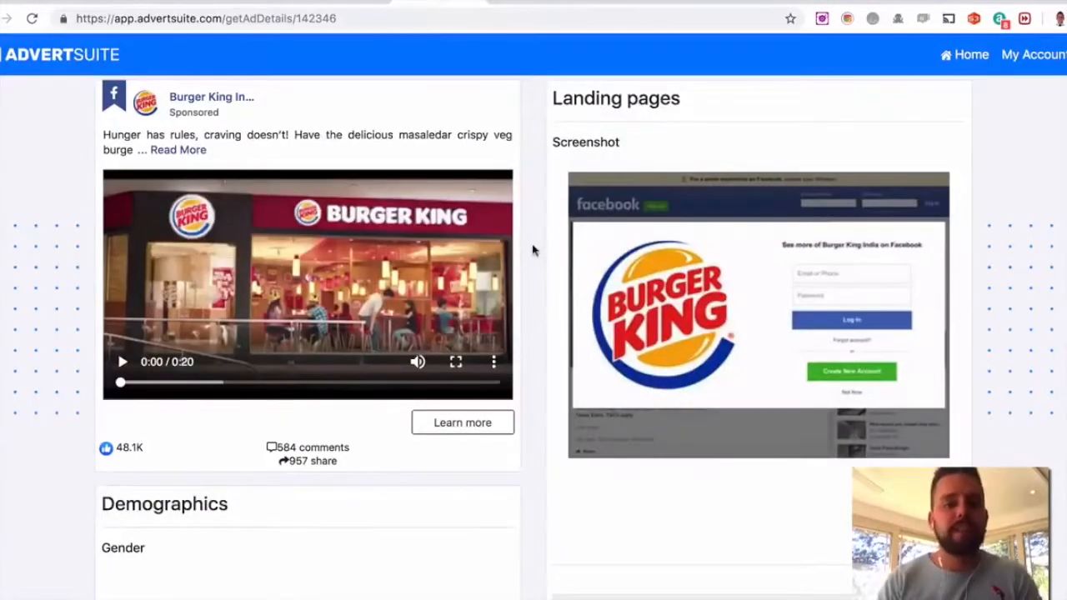
Scroll the Burger King ad details to its gender, country and age charts and seen dates
scroll("down", 3)
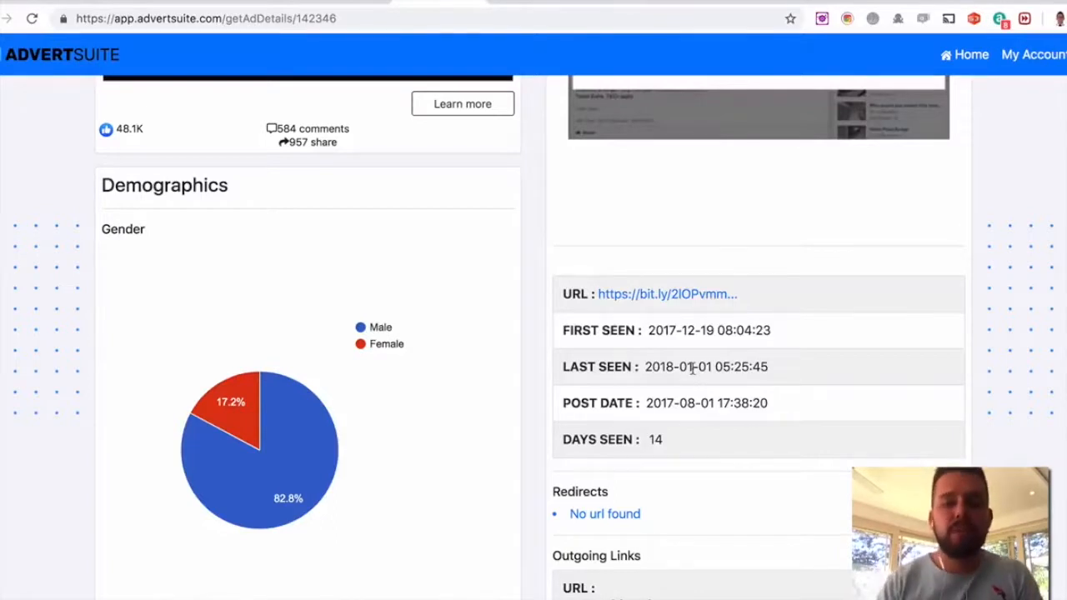
scroll("down", 3)
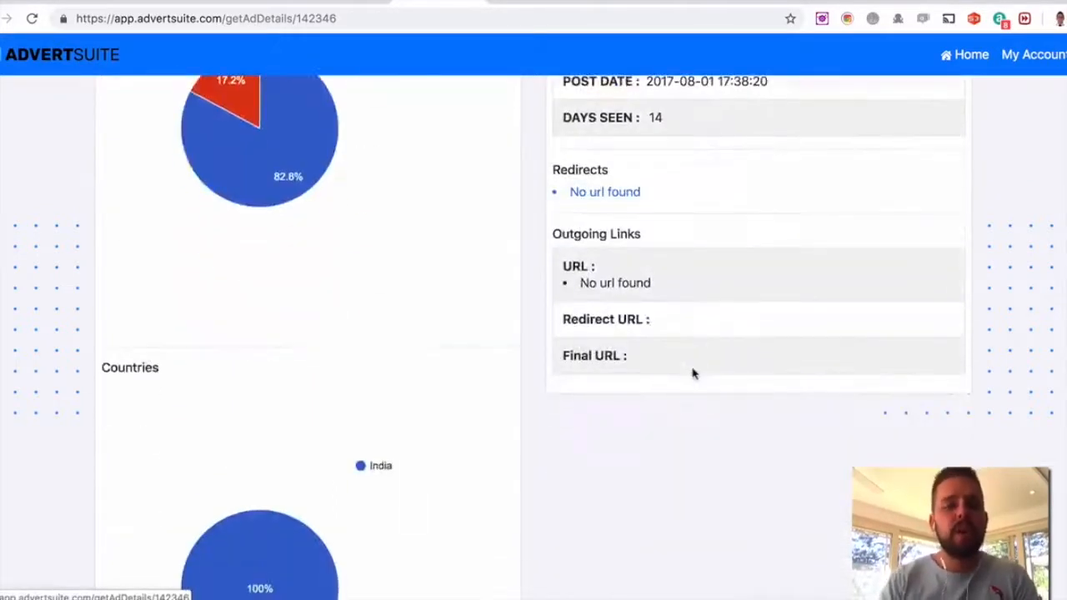
scroll("down", 3)
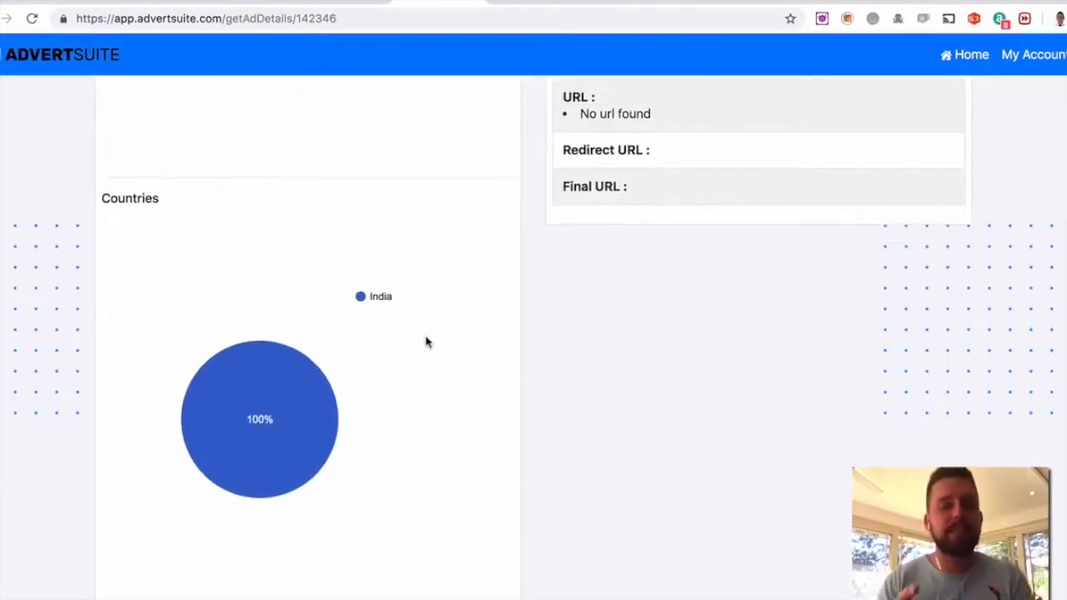
scroll("down", 3)
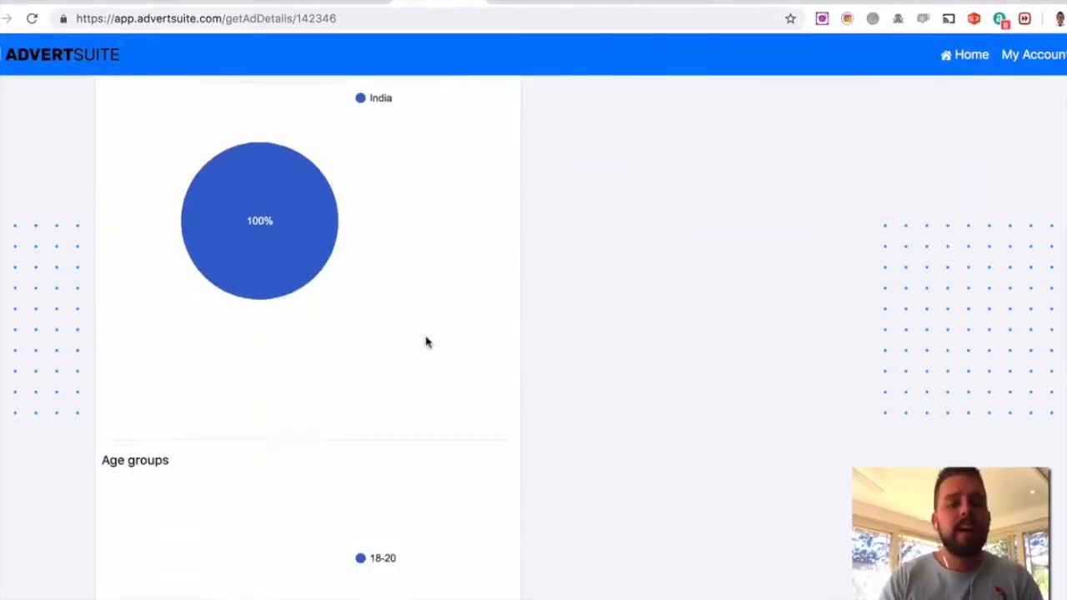
scroll("down", 3)
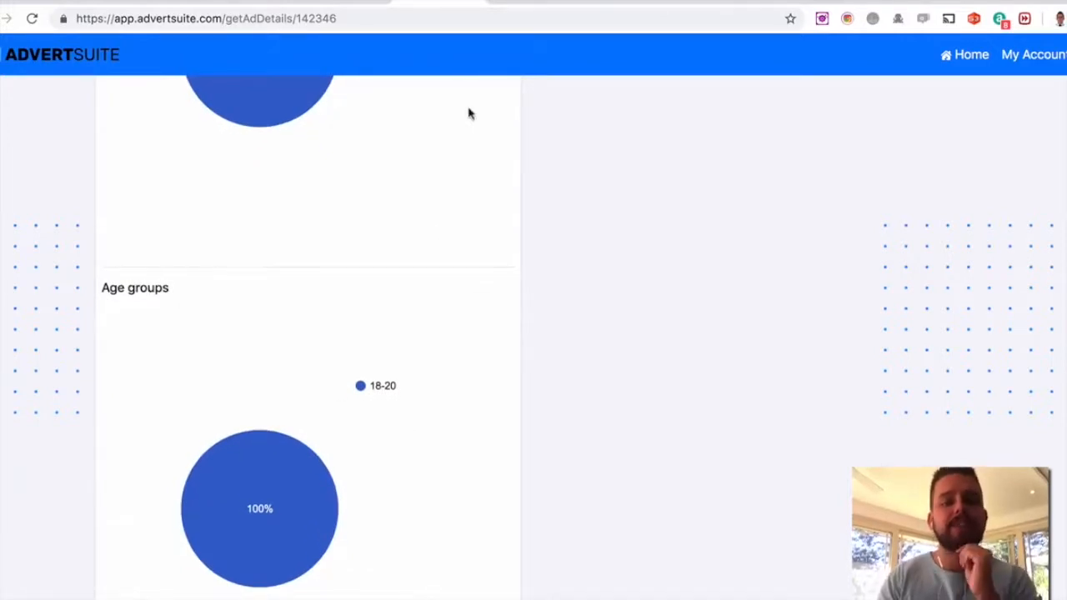
mouse_move(446, 123)
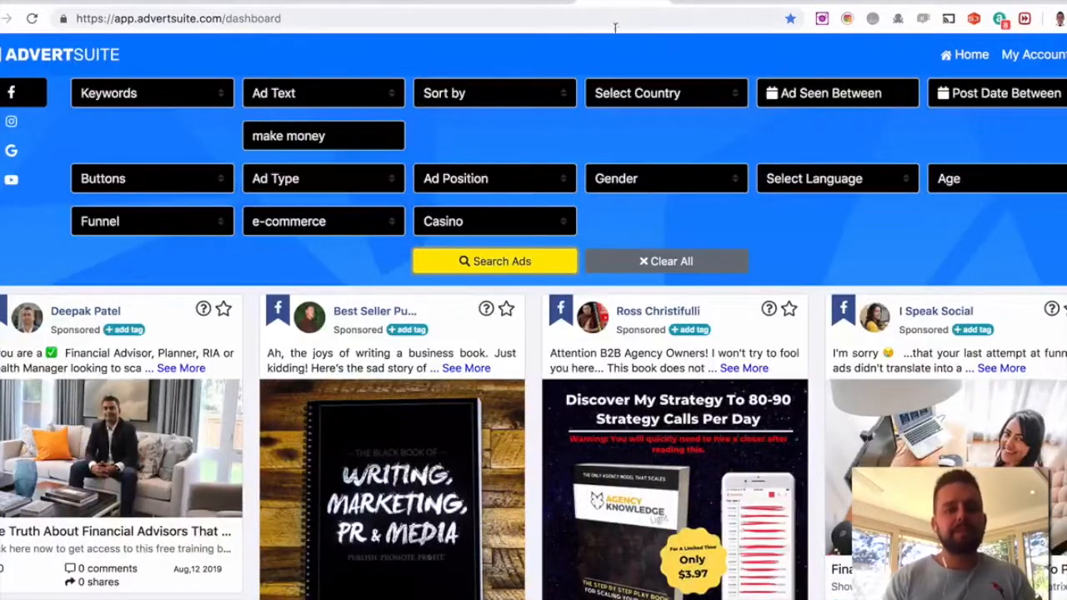
mouse_move(617, 115)
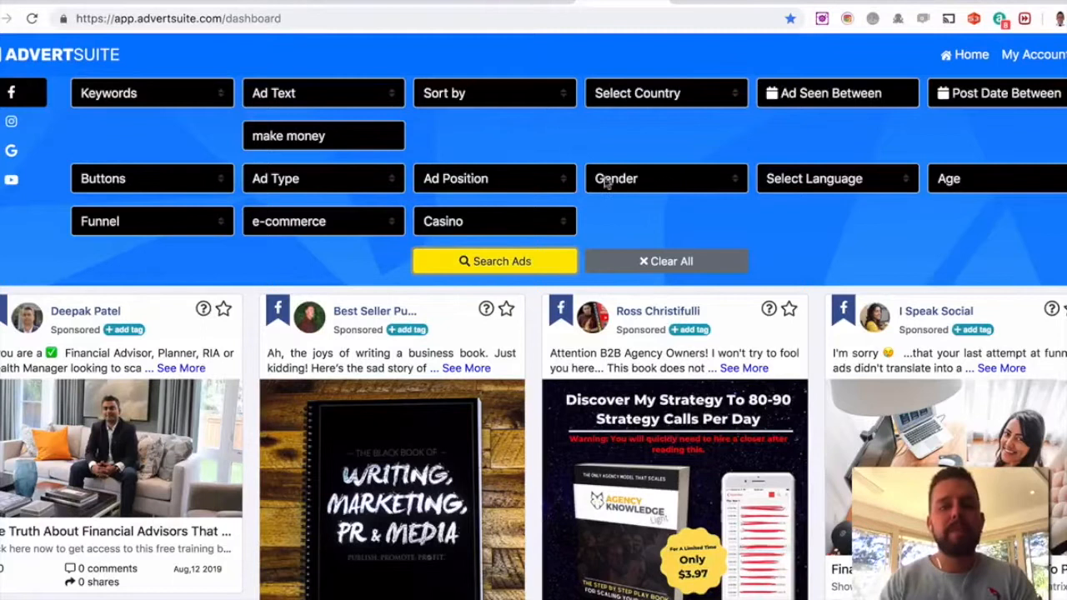
scroll("up", 3)
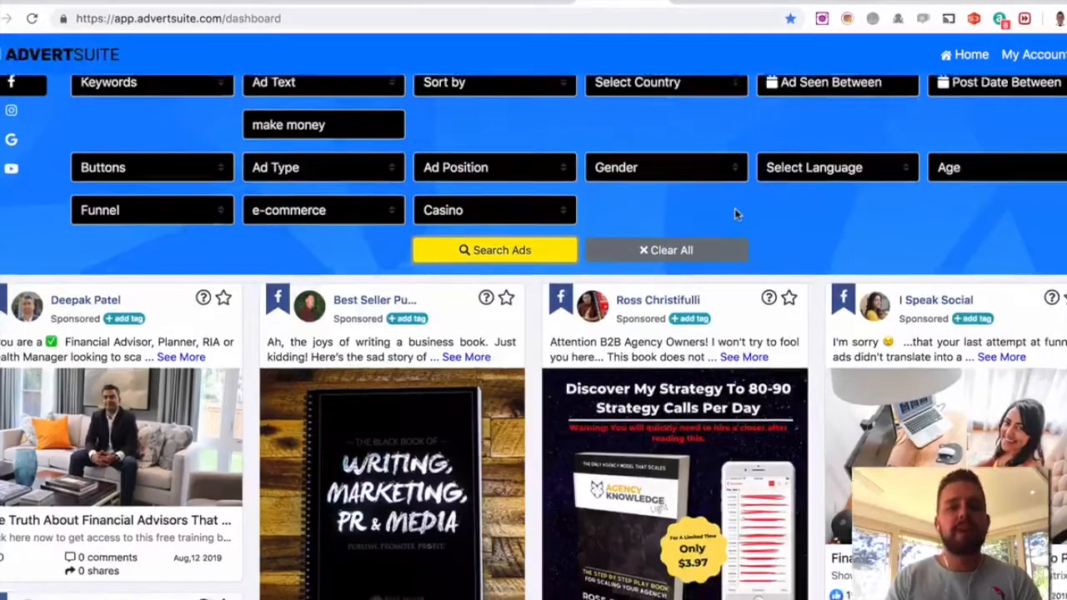
scroll("down", 3)
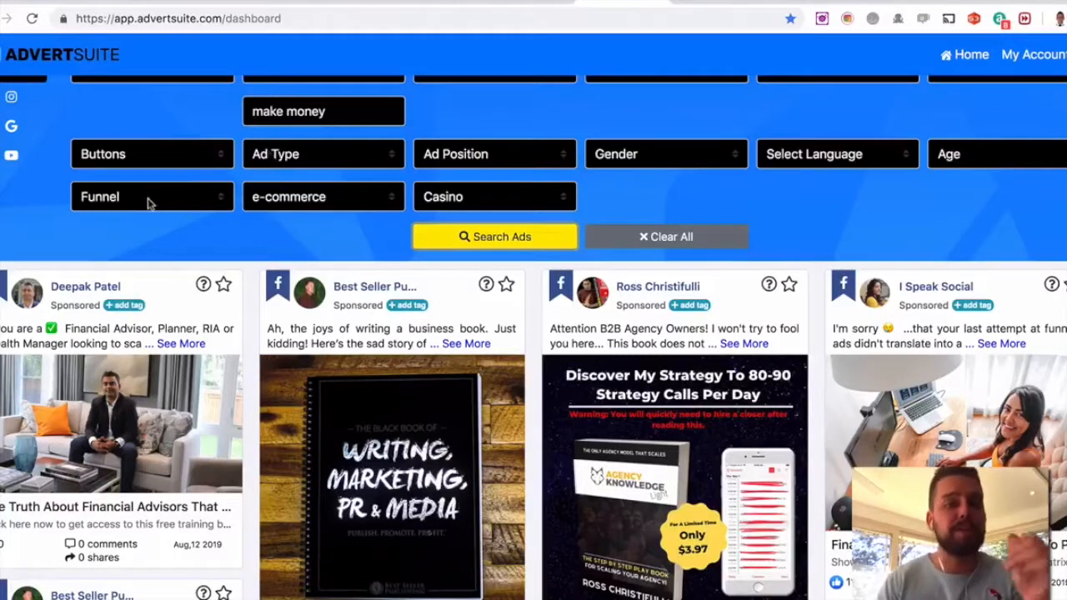
left_click(152, 196)
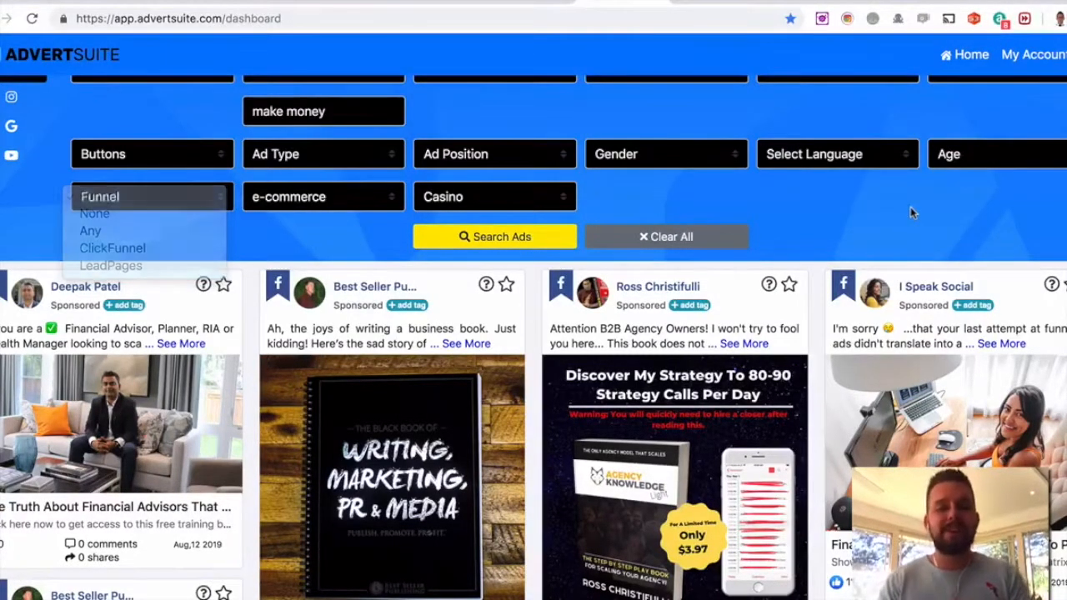
scroll("down", 3)
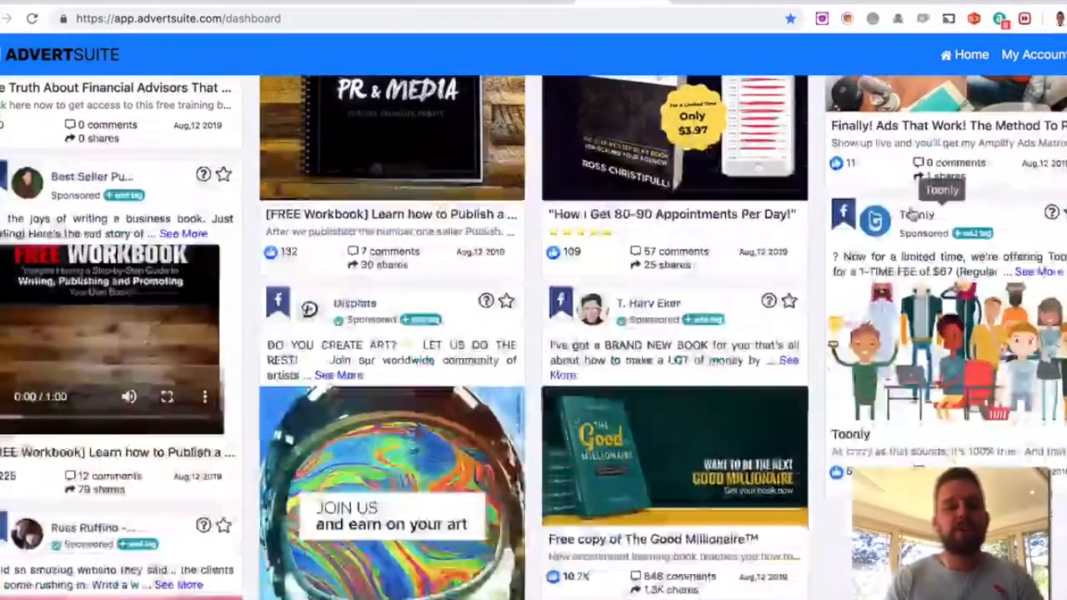
scroll("down", 3)
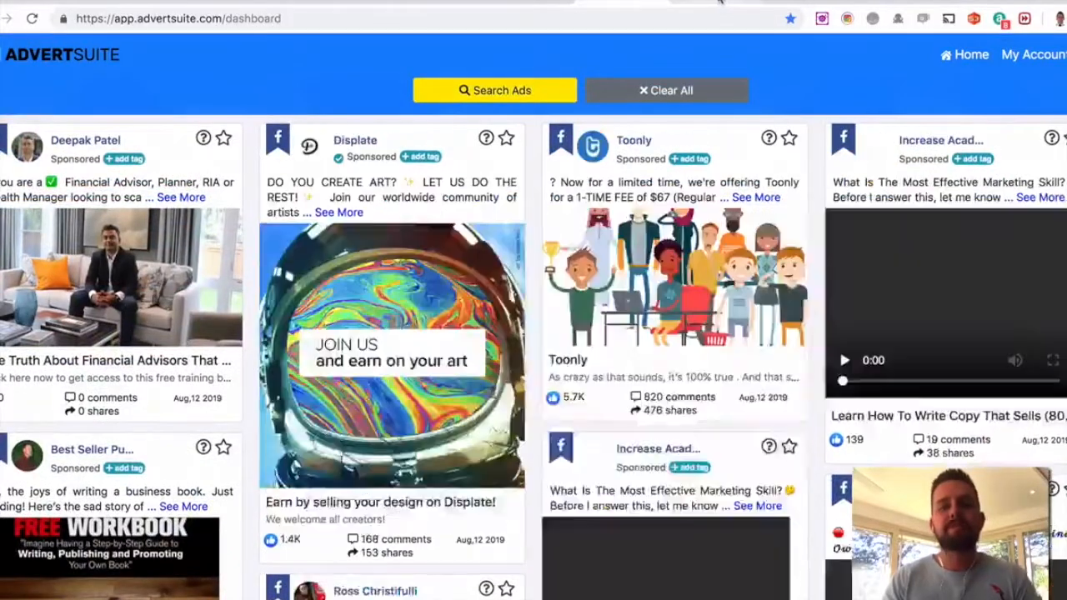
left_click(494, 90)
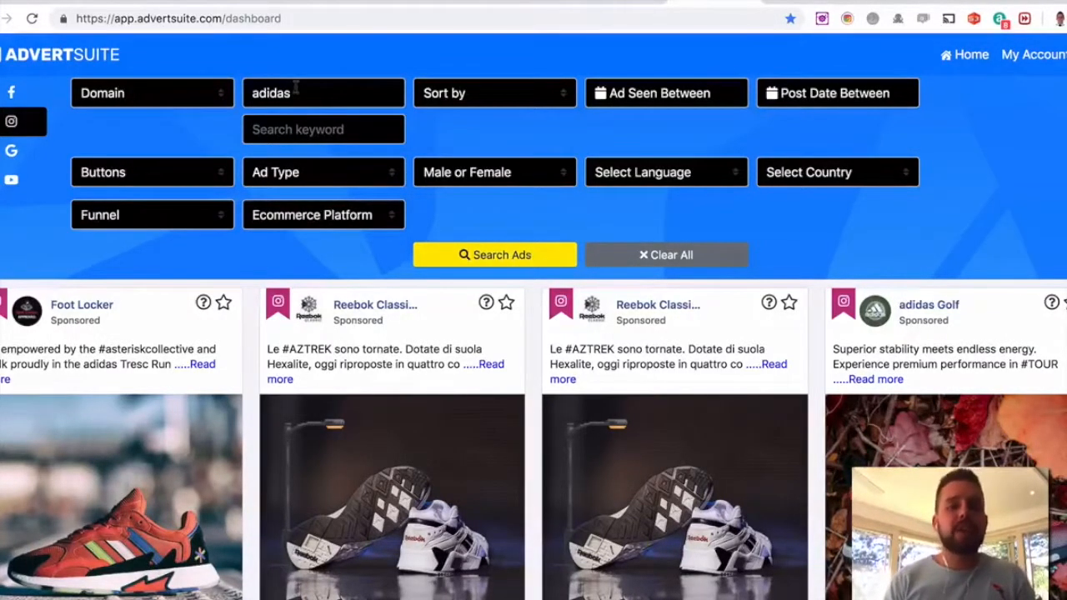
mouse_move(600, 283)
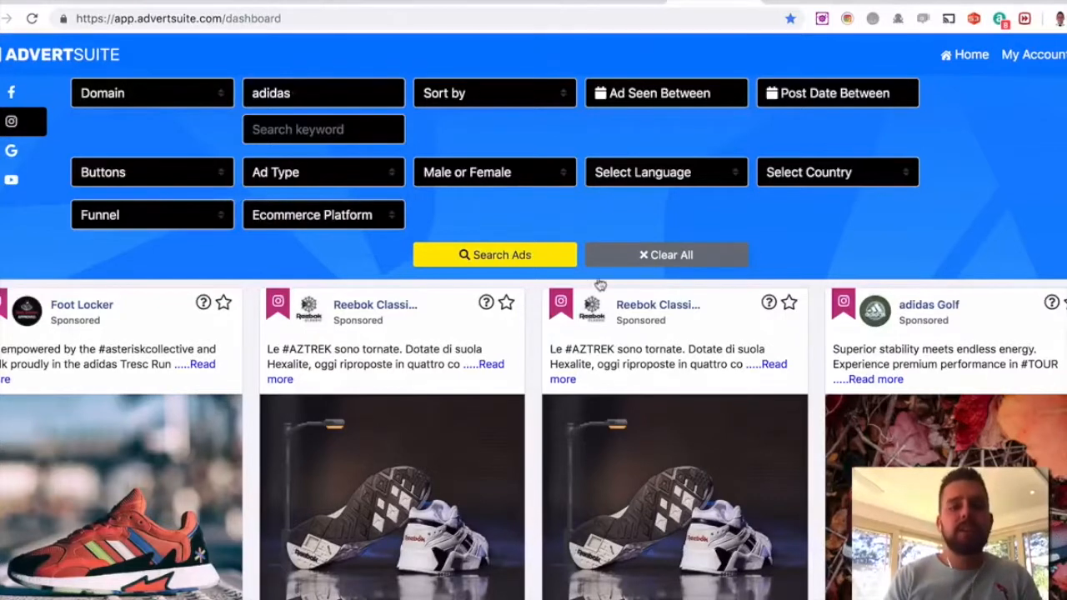
scroll("down", 3)
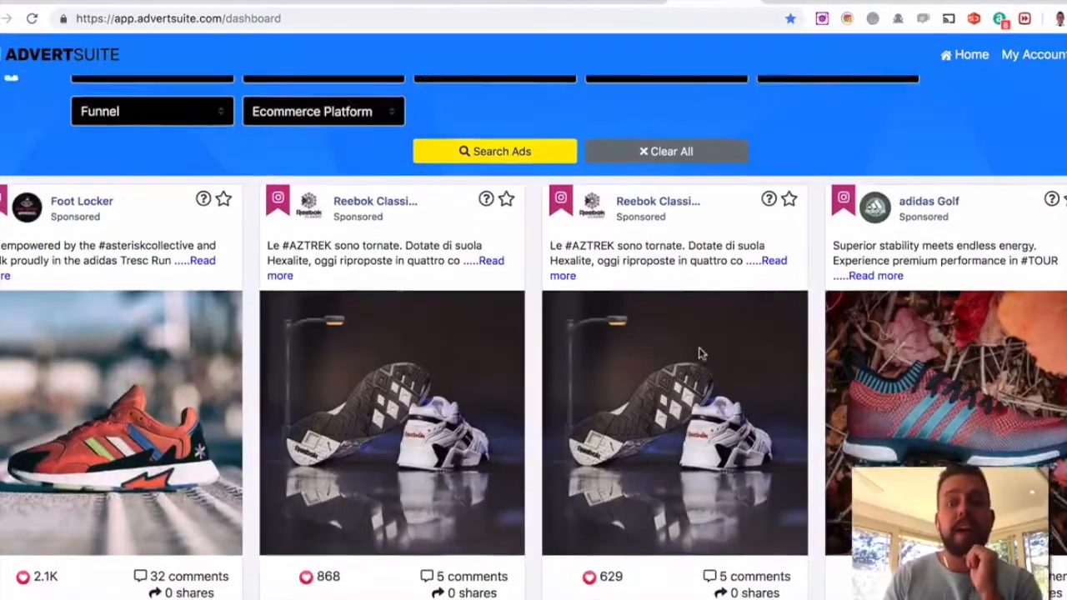
scroll("down", 3)
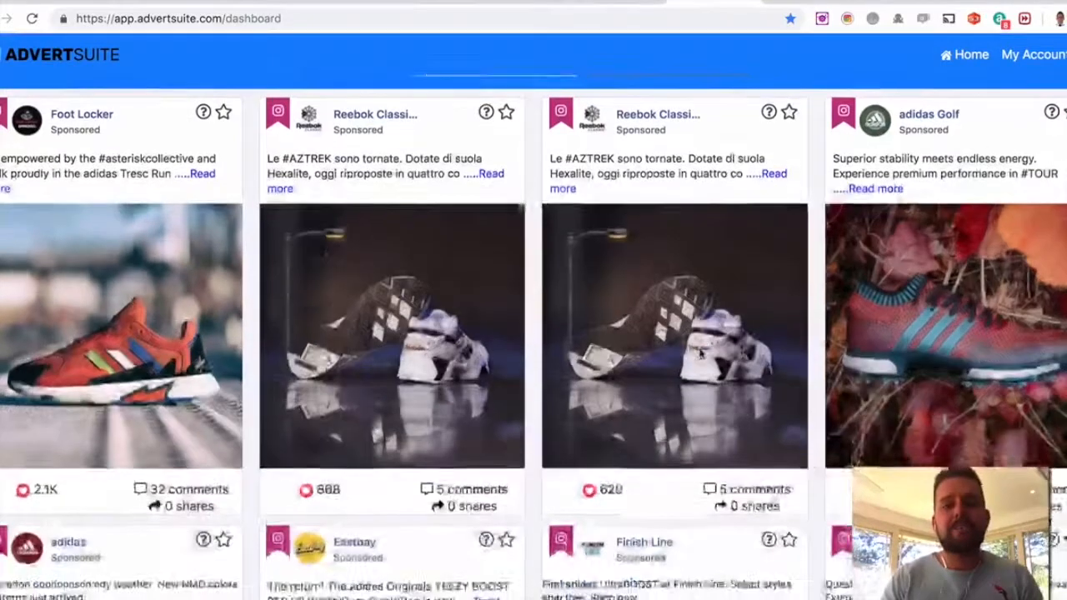
scroll("down", 3)
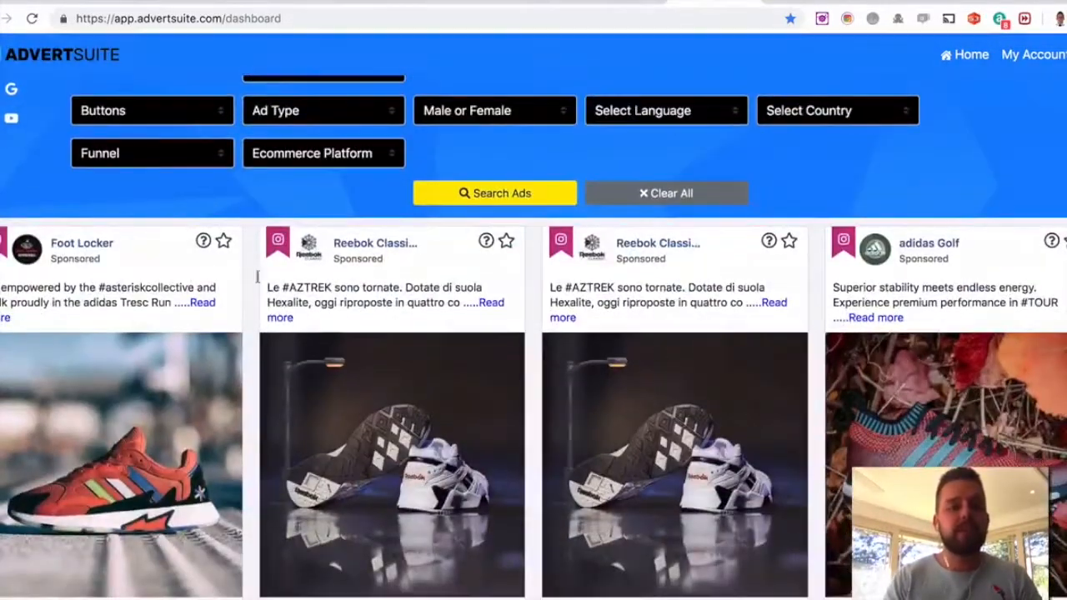
scroll("down", 3)
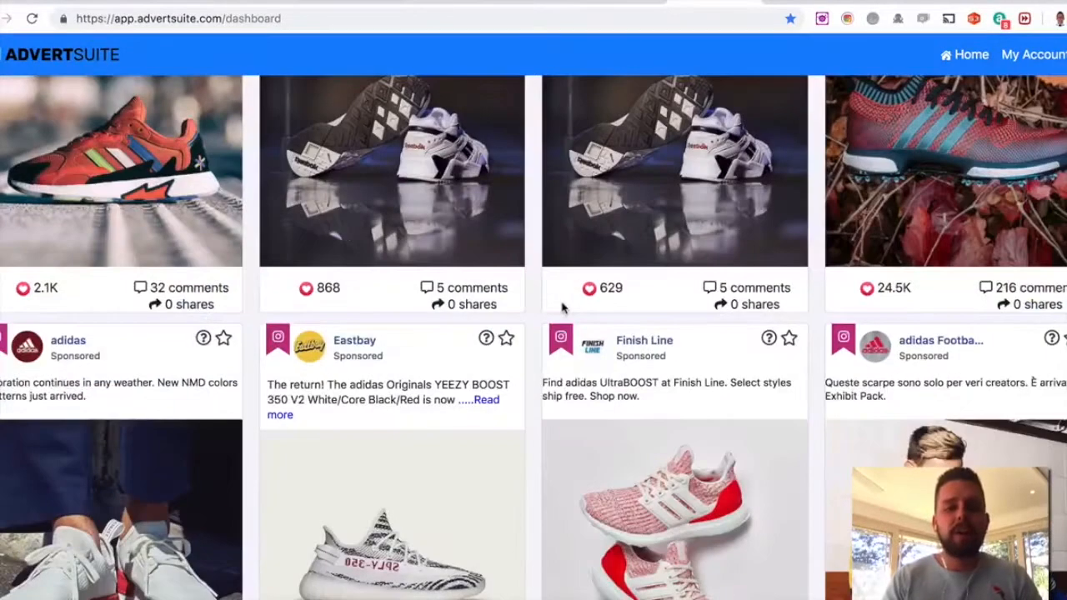
scroll("down", 3)
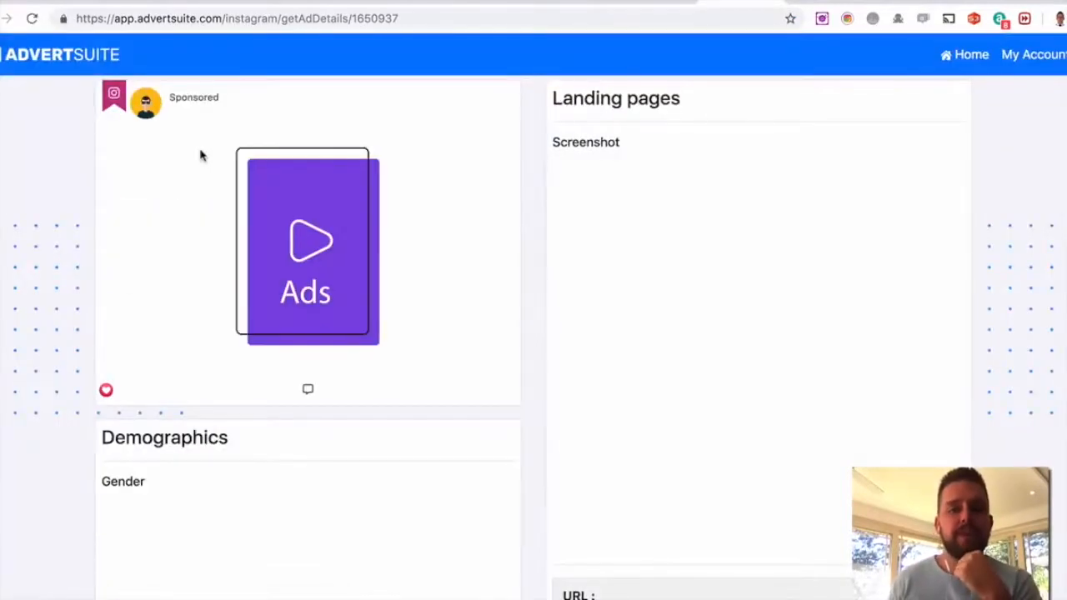
mouse_move(351, 240)
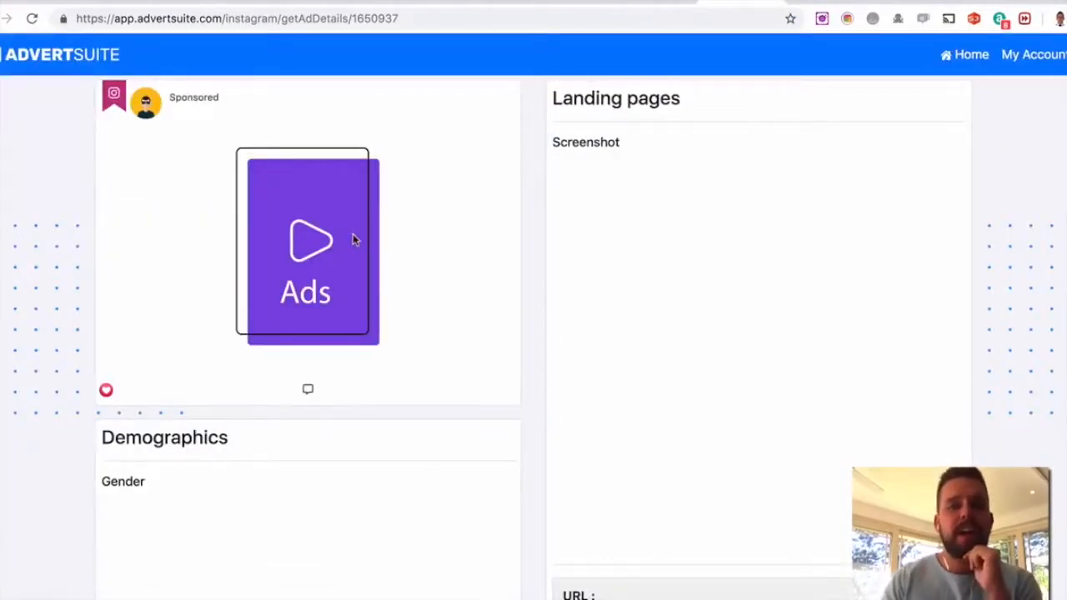
Scroll down the adidas NMD Instagram ad details page
scroll("down", 3)
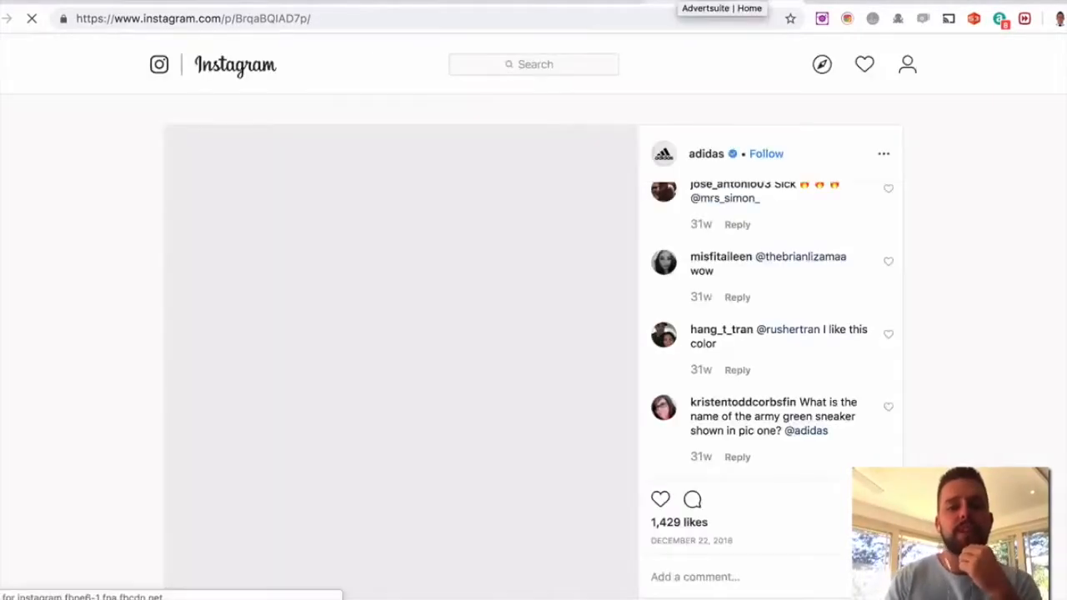
Scroll through the original adidas Instagram post with its comments and likes
scroll("down", 3)
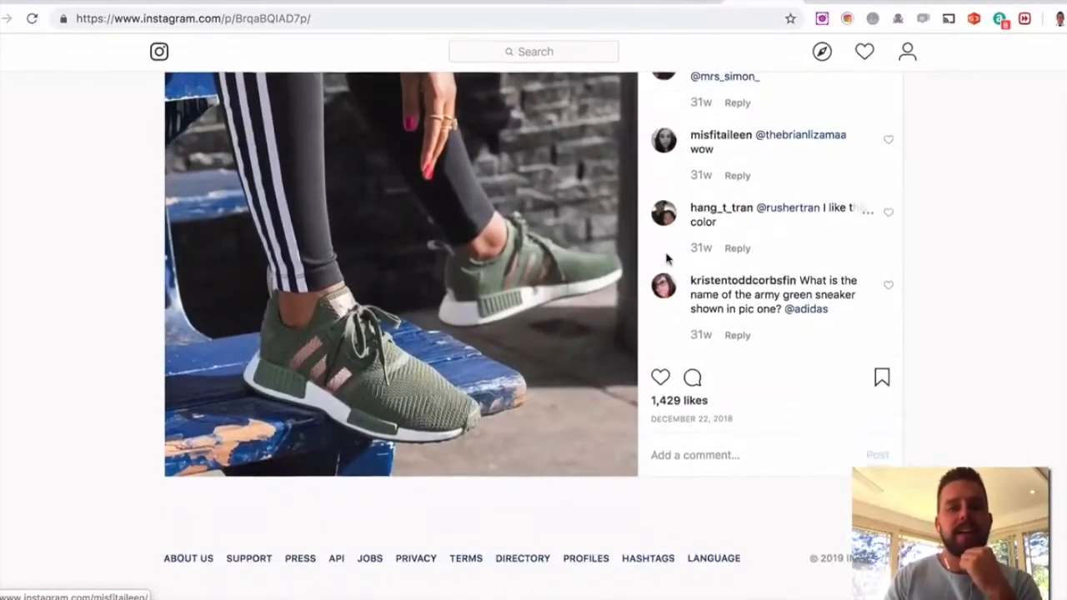
scroll("up", 3)
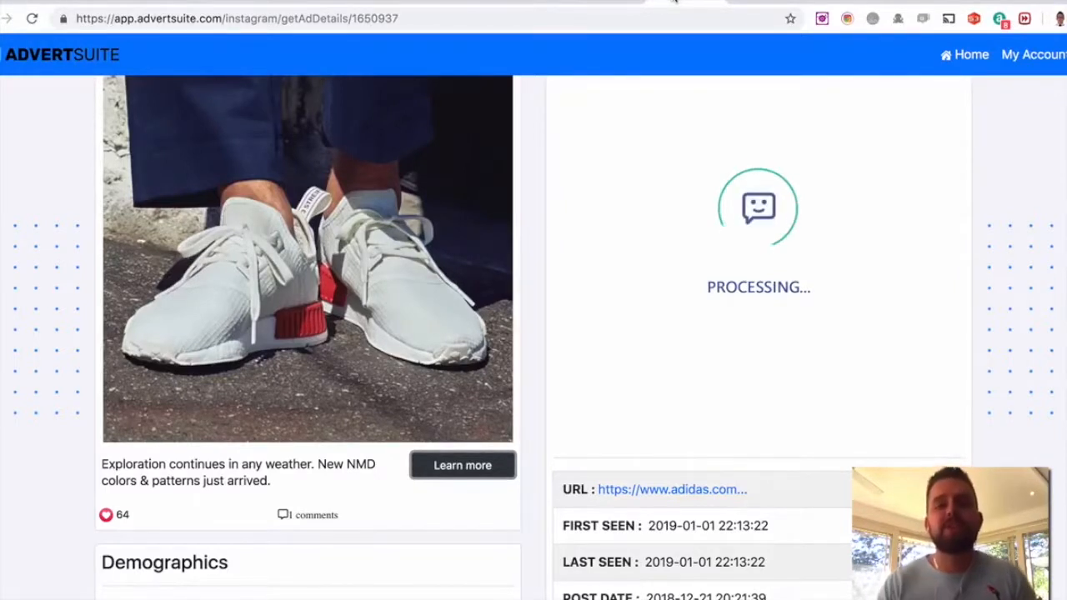
Switch back to the AdvertSuite tab showing the adidas ad's 64 likes, URL and seen dates
left_click(970, 54)
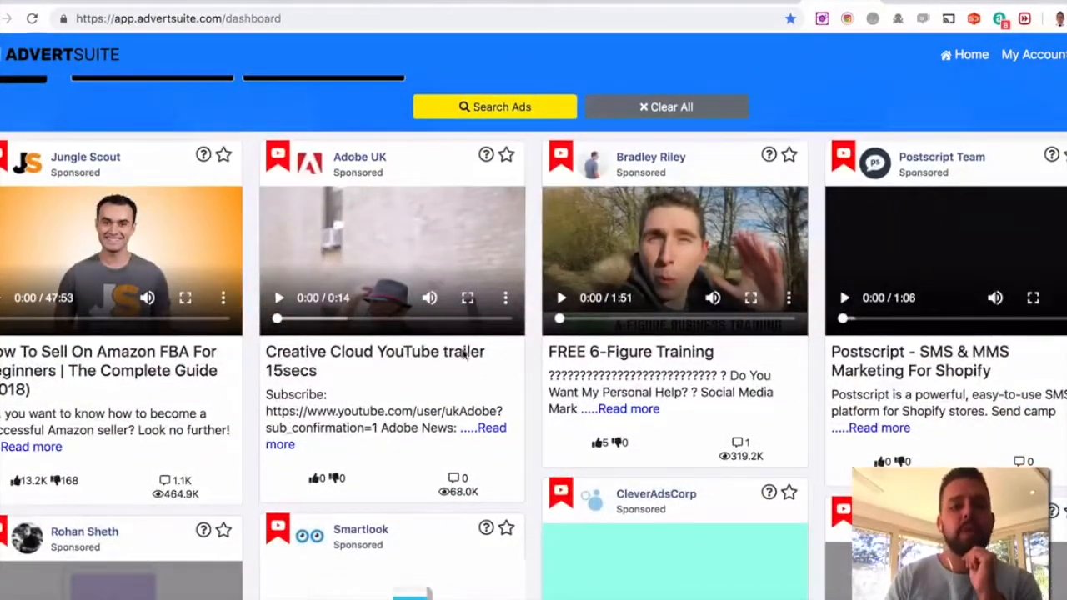
mouse_move(542, 375)
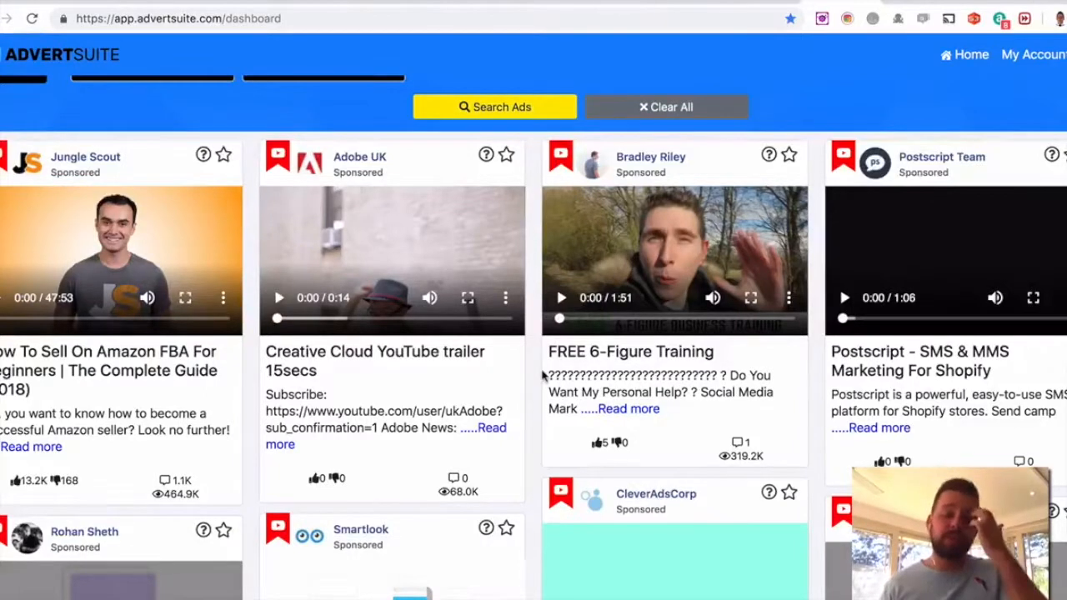
mouse_move(15, 480)
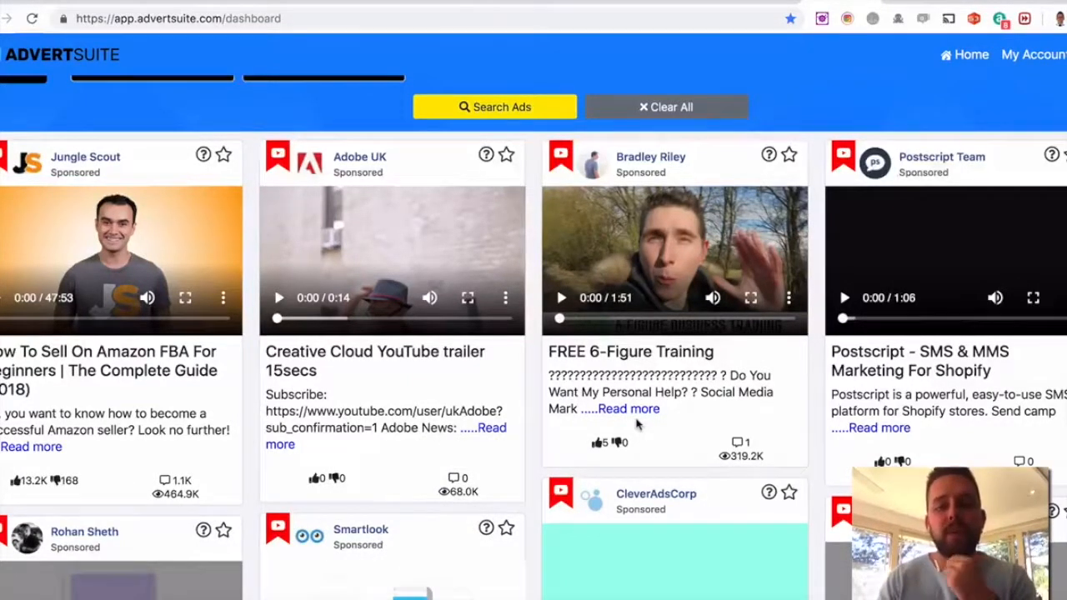
Scroll through YouTube video ads from Jungle Scout, Adobe UK, Bradley Riley and Postscript Team
scroll("down", 3)
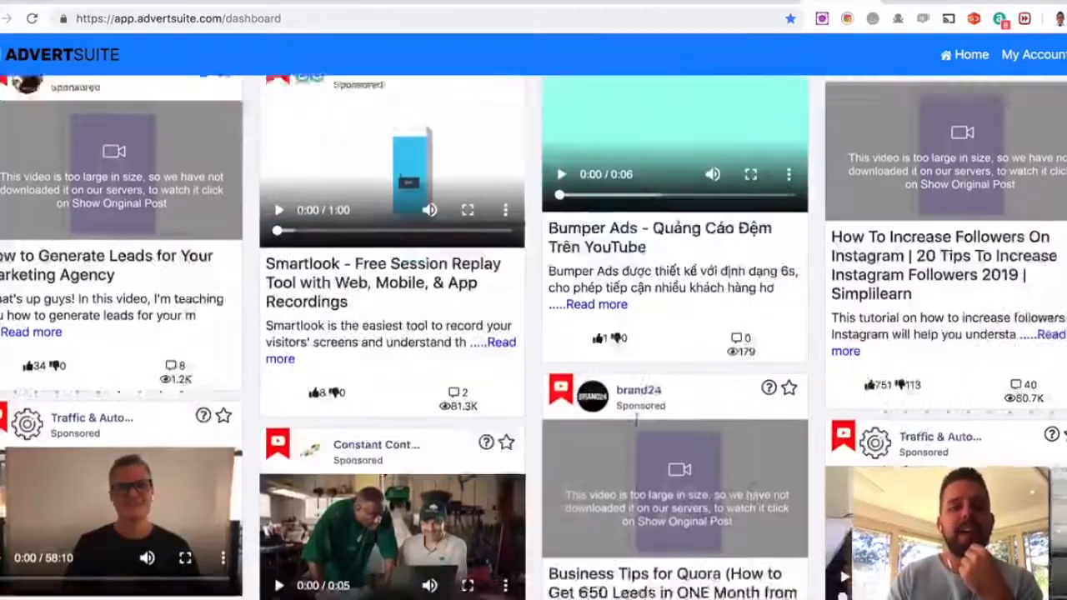
scroll("down", 3)
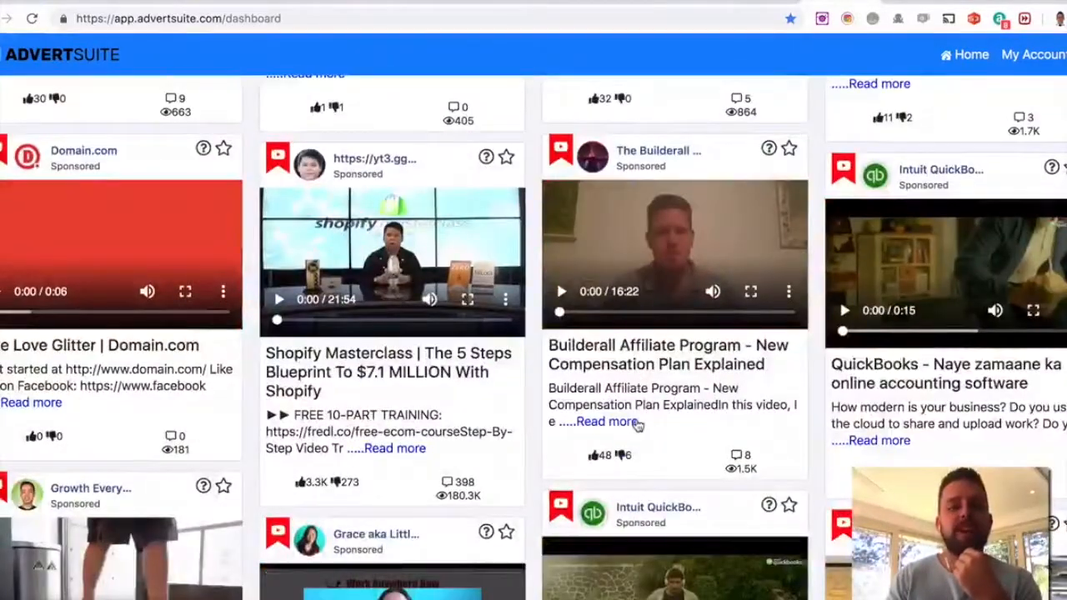
scroll("down", 3)
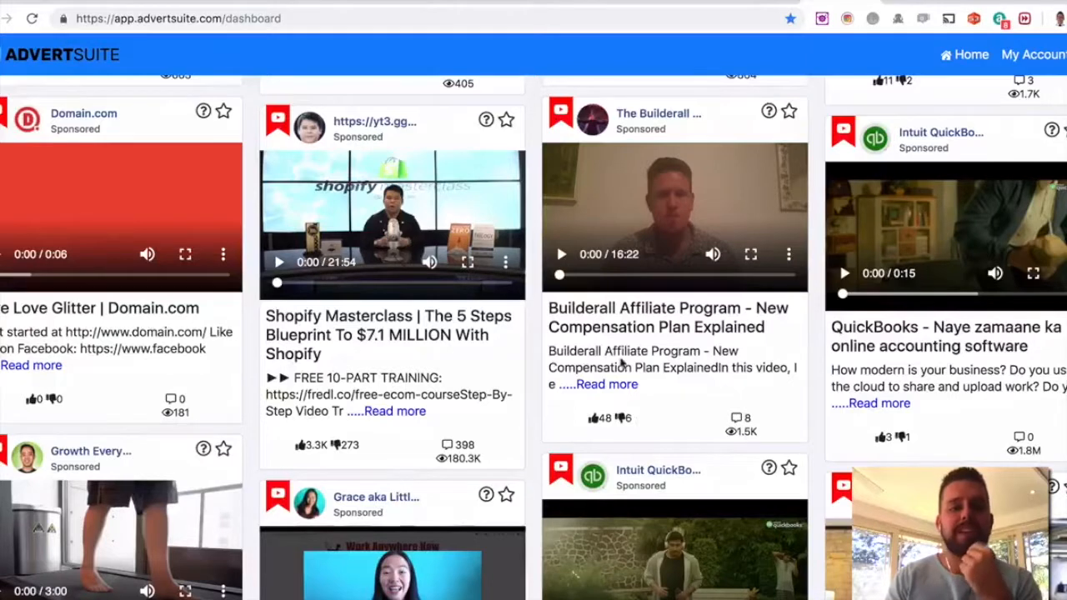
scroll("down", 3)
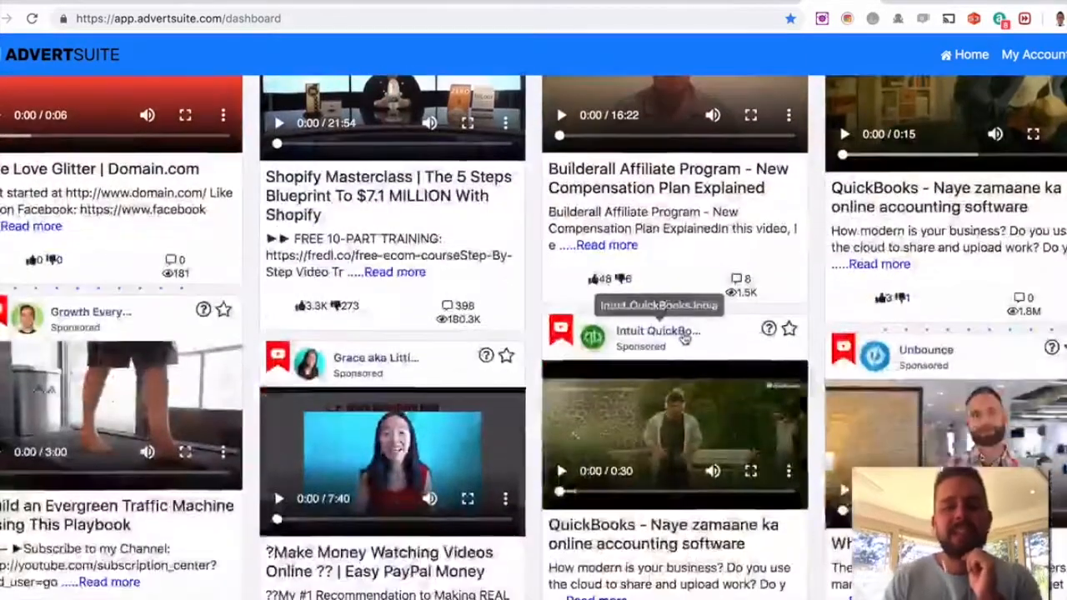
scroll("down", 3)
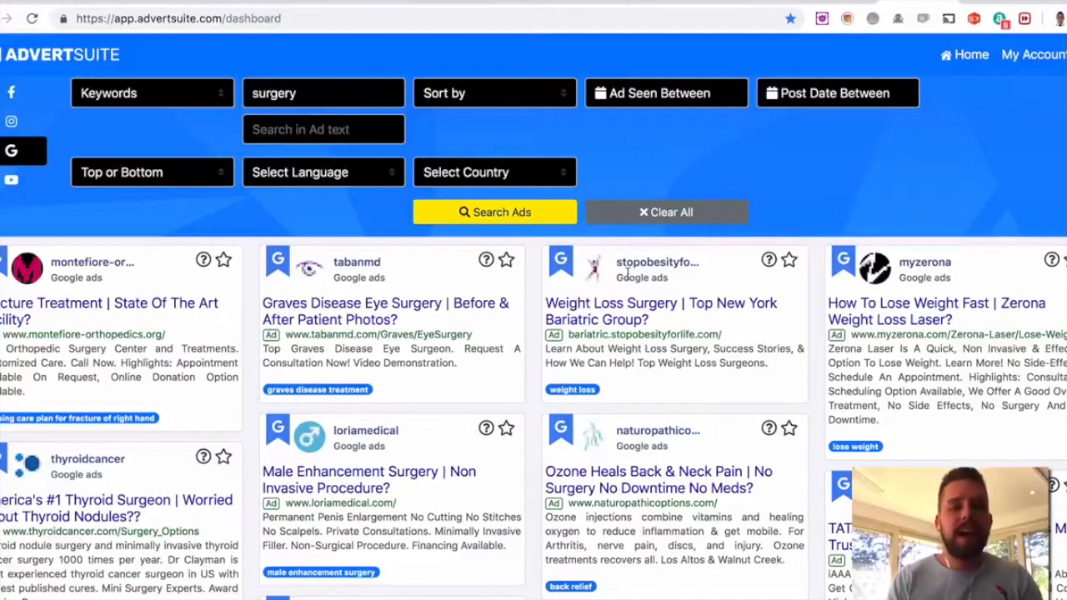
Browse the 'surgery' Google ads from Montefiore, tabanmd, stopobesityforlife and myzerona
scroll("down", 3)
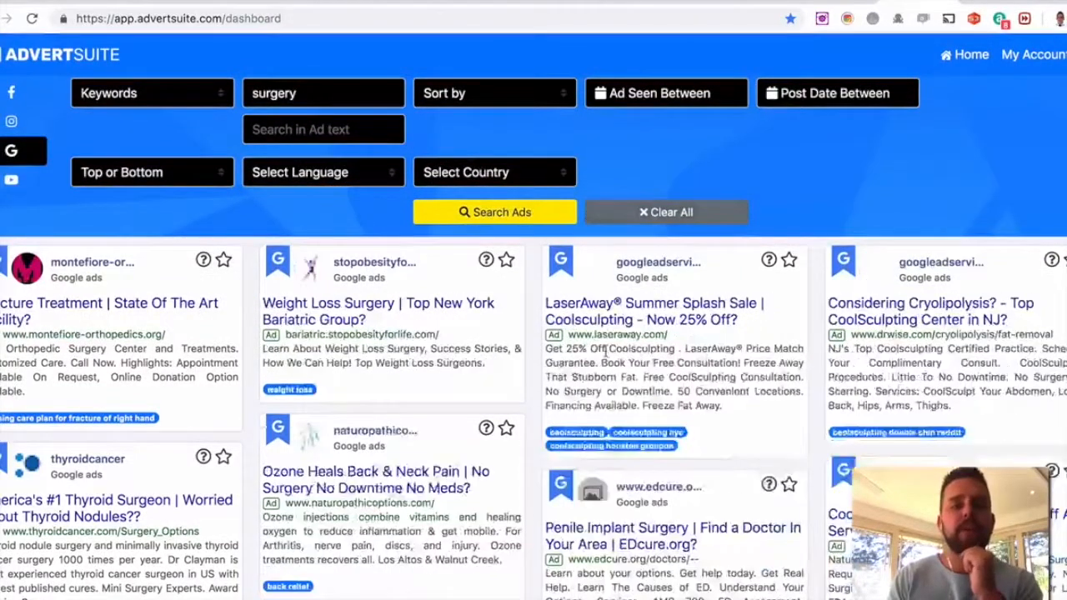
scroll("down", 3)
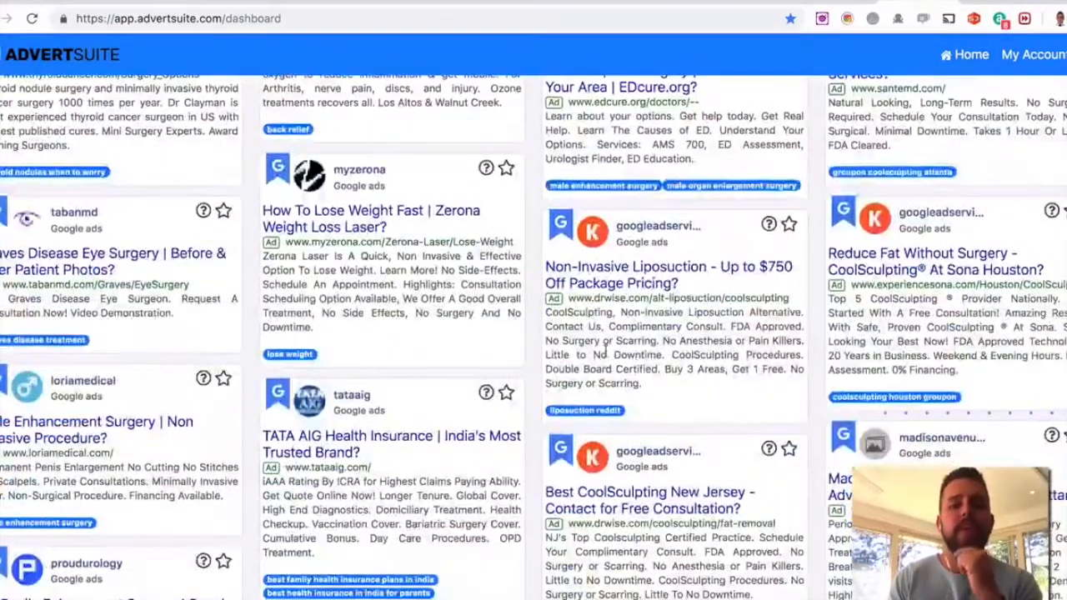
scroll("up", 3)
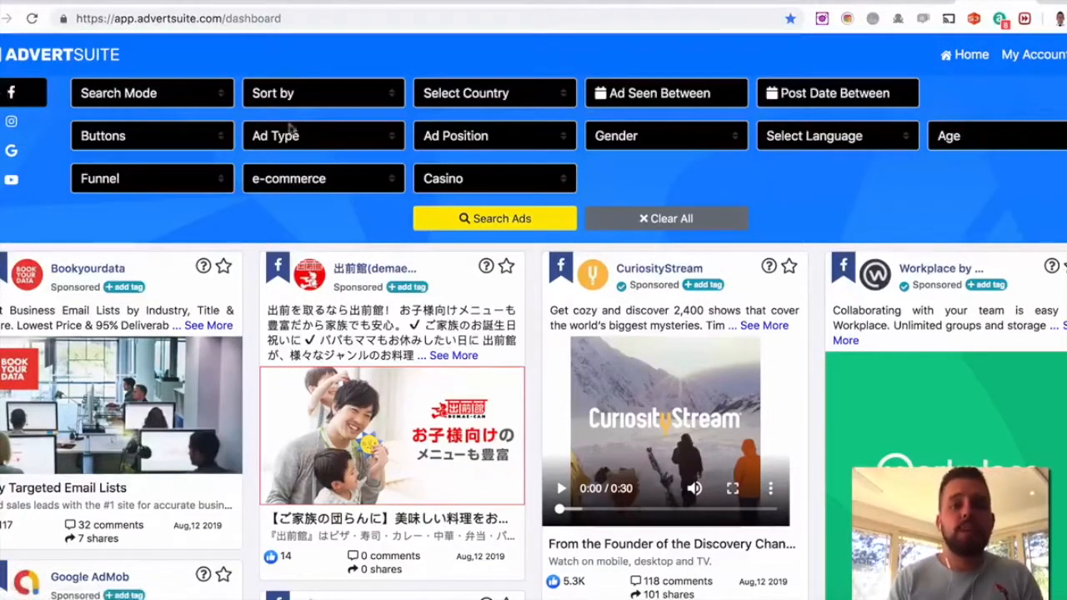
mouse_move(542, 123)
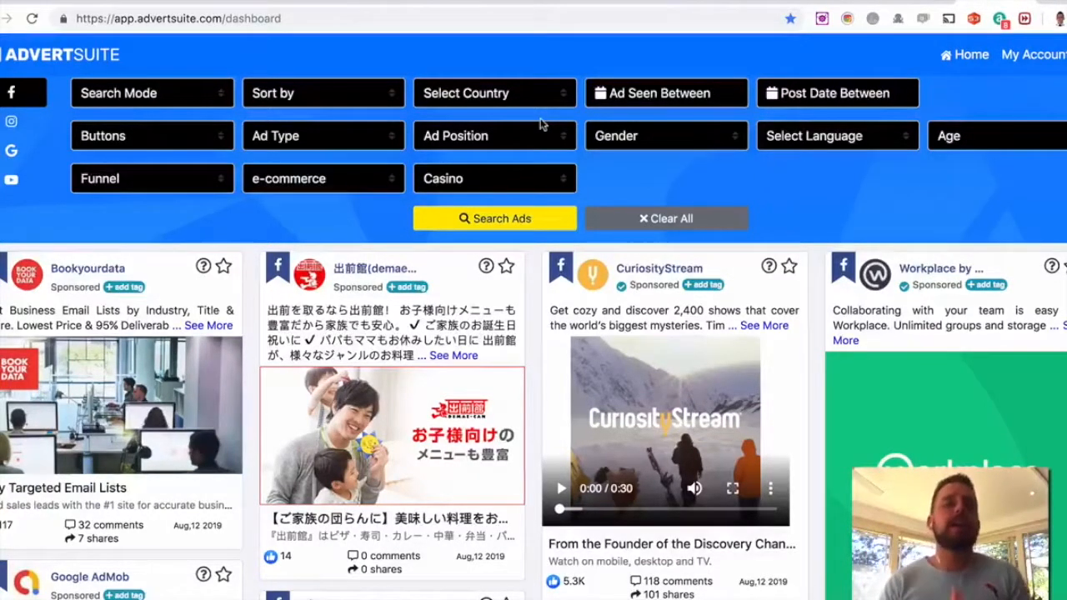
mouse_move(12, 180)
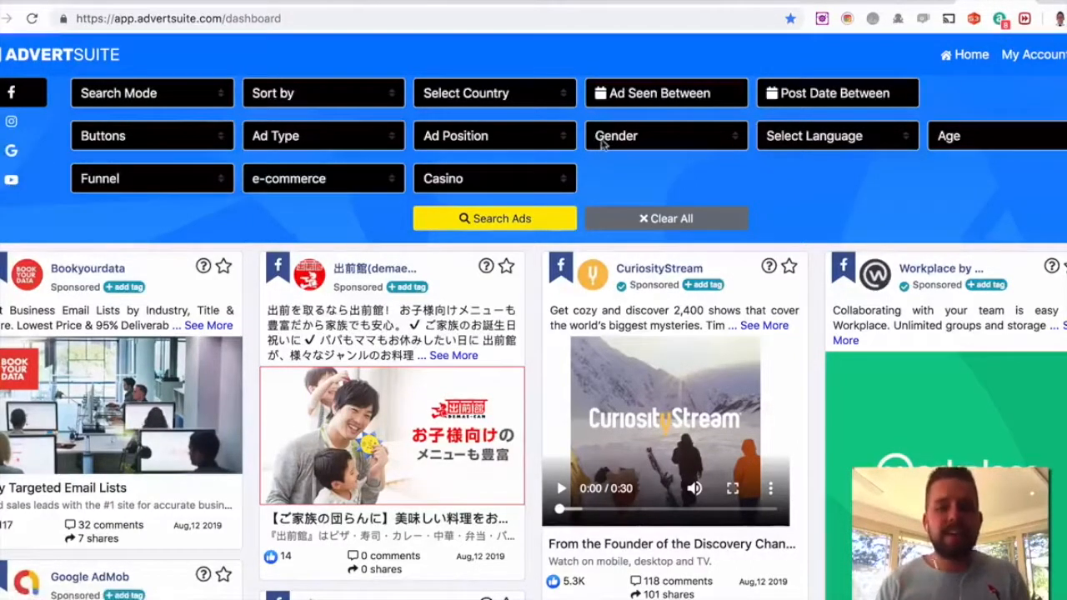
mouse_move(12, 179)
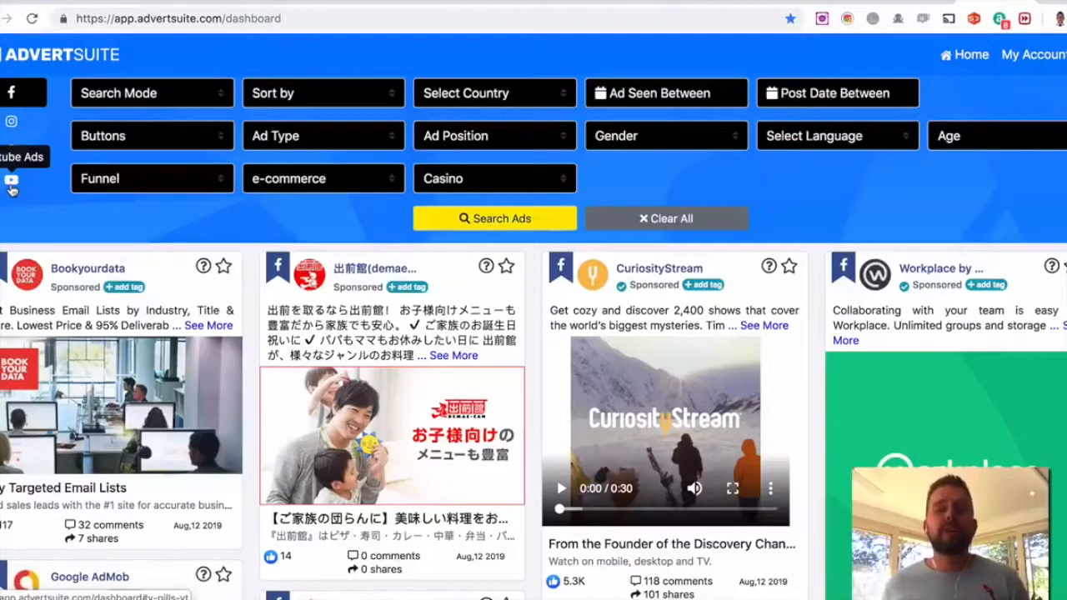